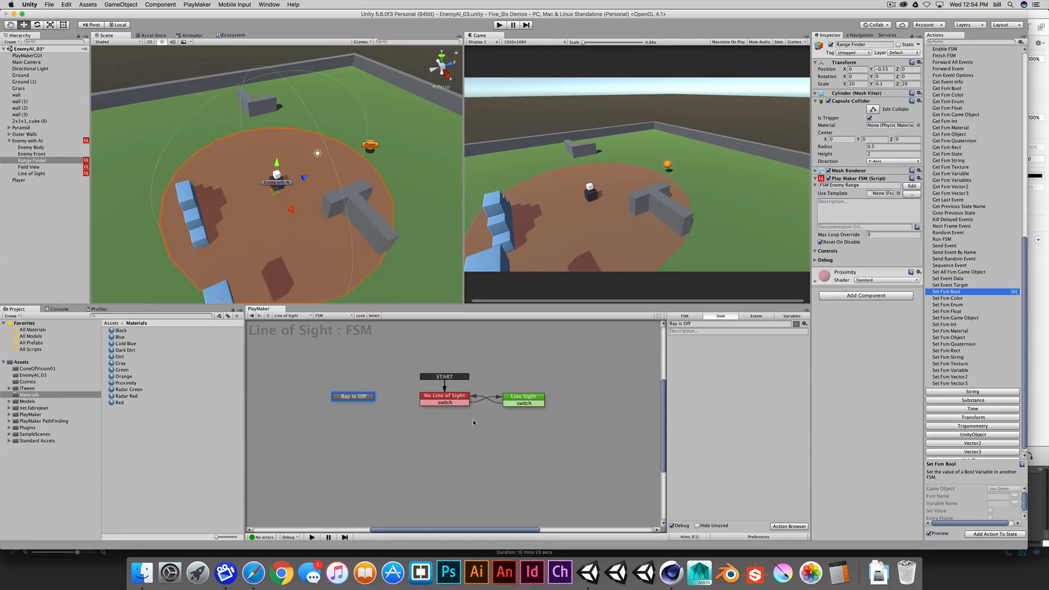
mouse_move(473, 406)
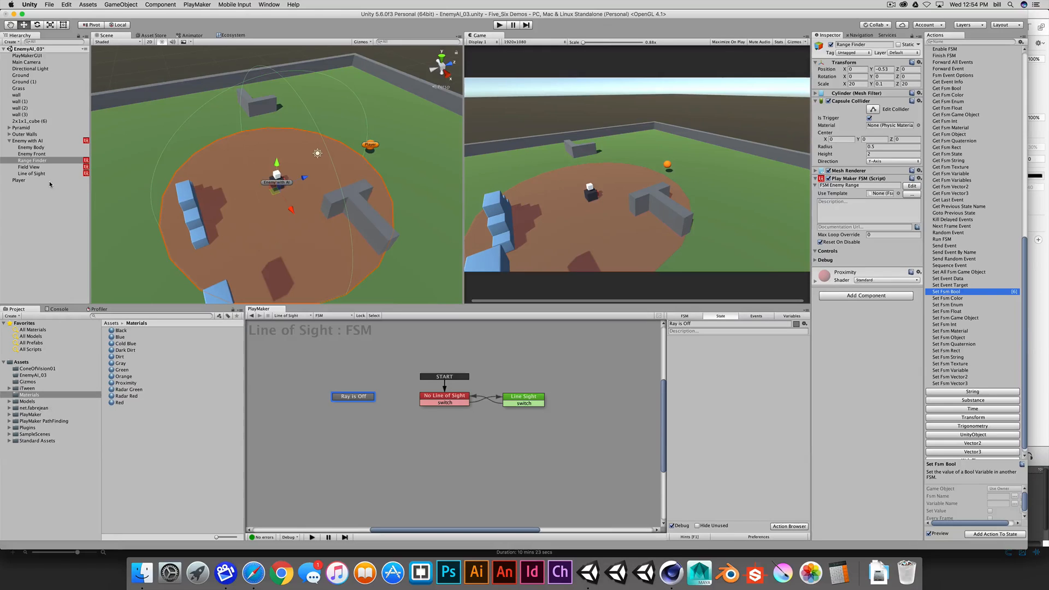
- Review the Field View and Range Finder FSMs, then switch to the Line of Sight object's FSM
left_click(31, 166)
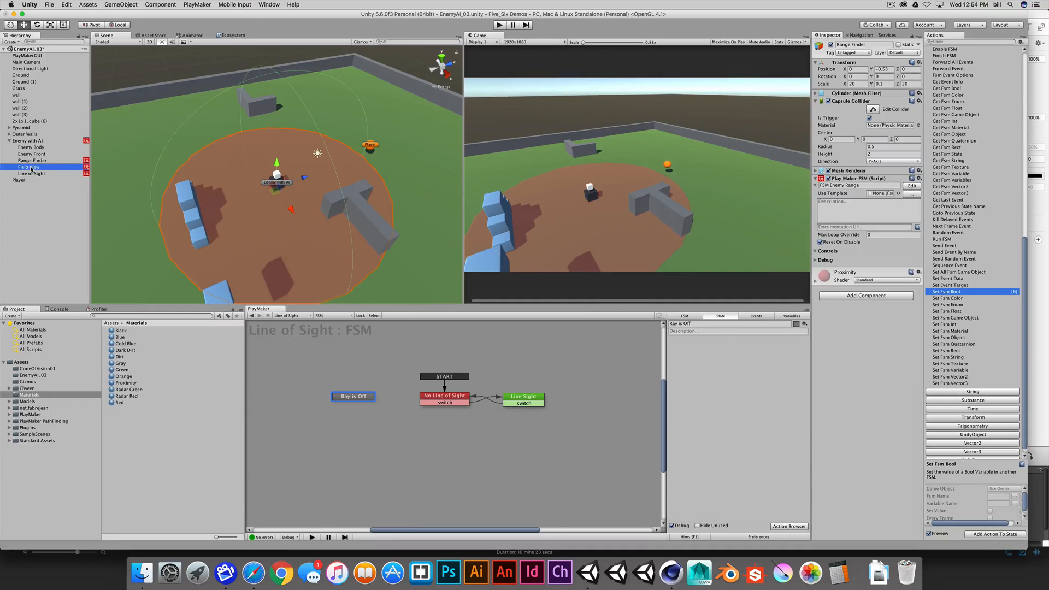
left_click(30, 160)
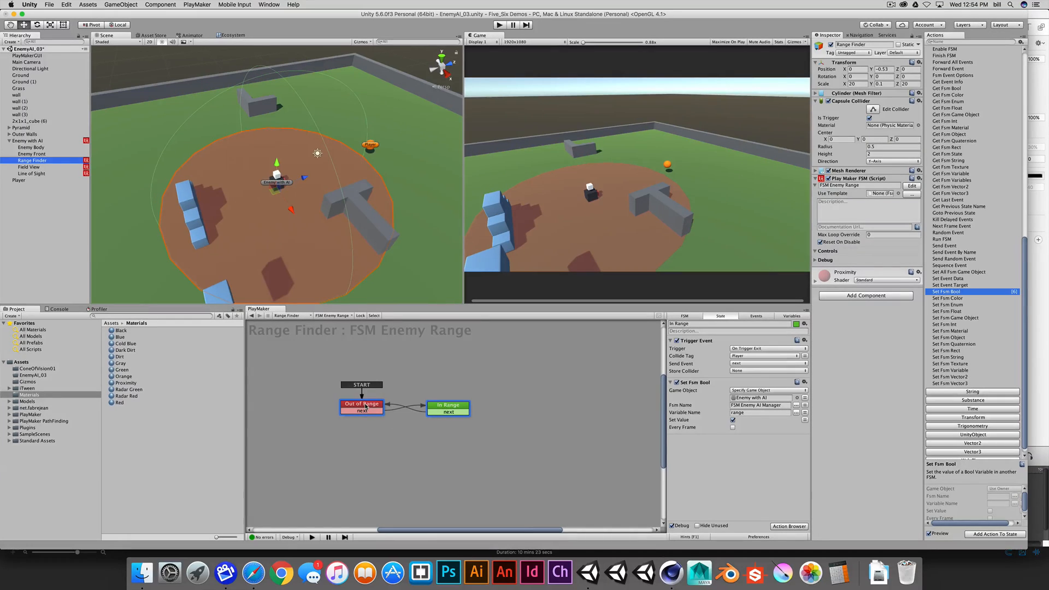
left_click(447, 407)
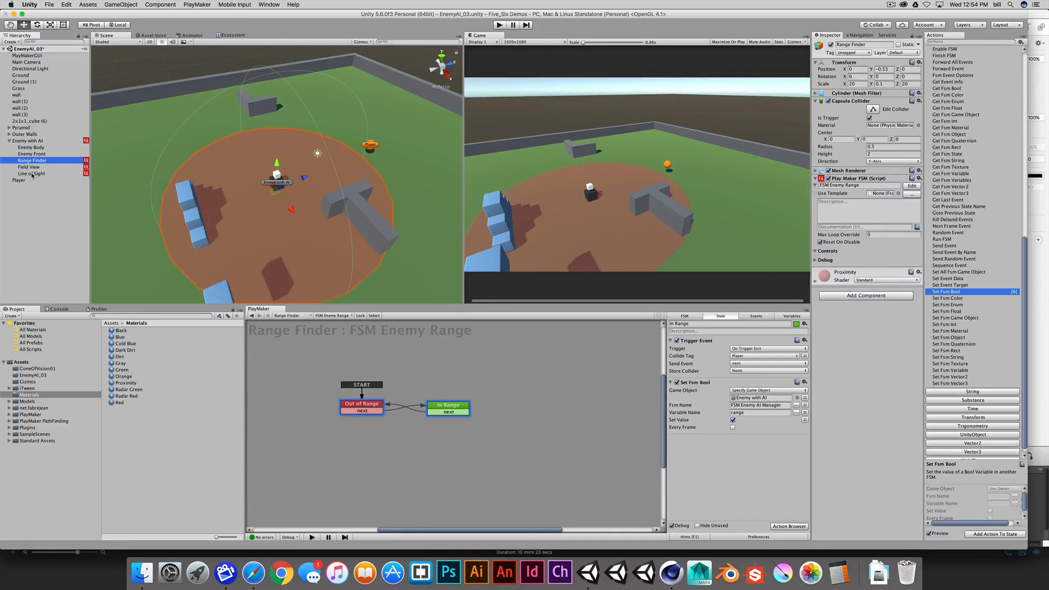
left_click(31, 173)
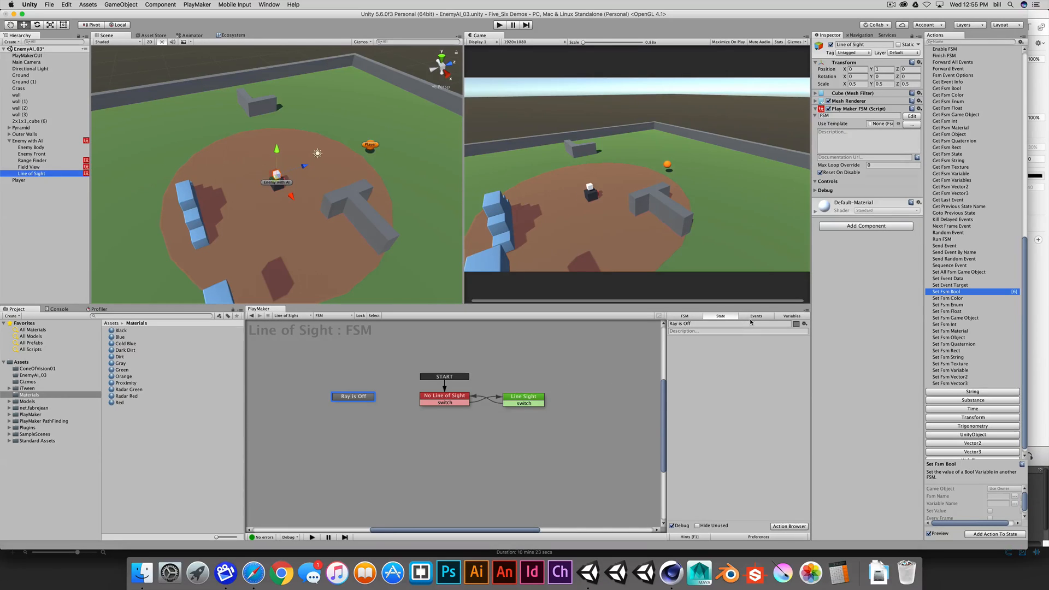
mouse_move(315, 255)
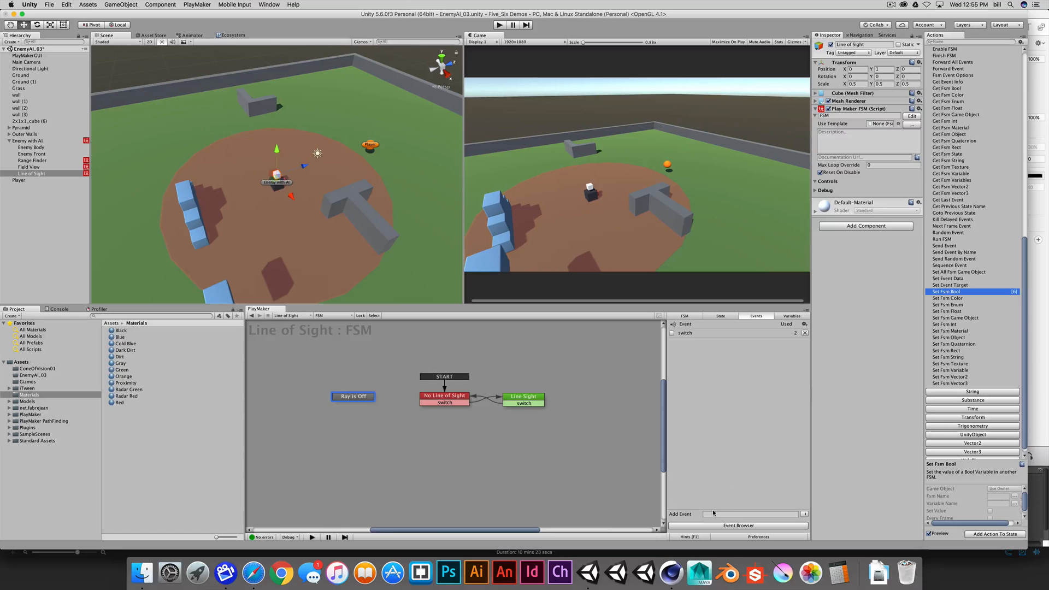
- Add Turn Off Ray and Turn On Ray events to Line of Sight and mark them Global
left_click(749, 513)
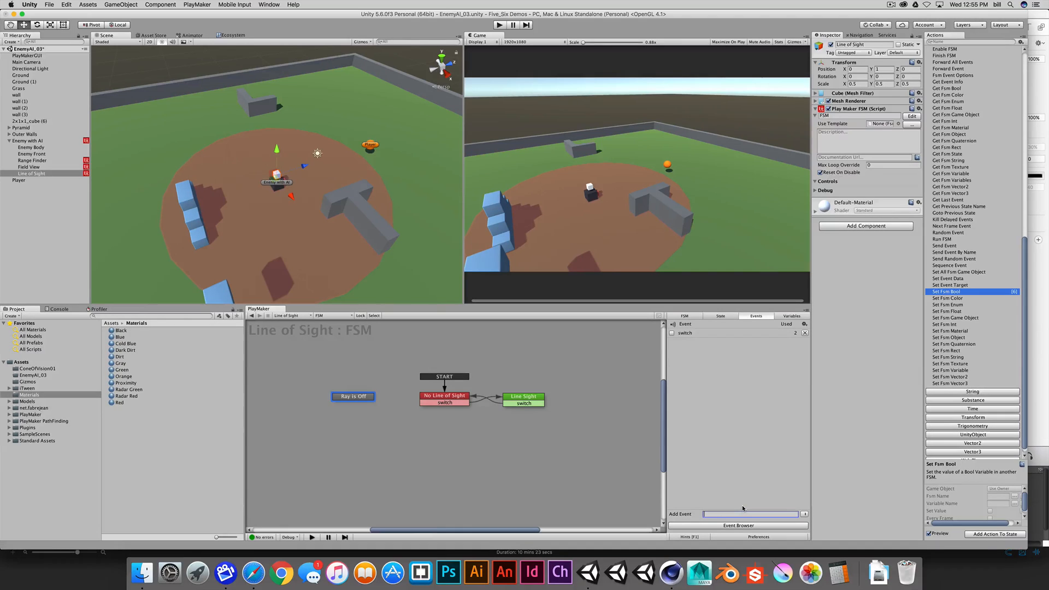
type("turn")
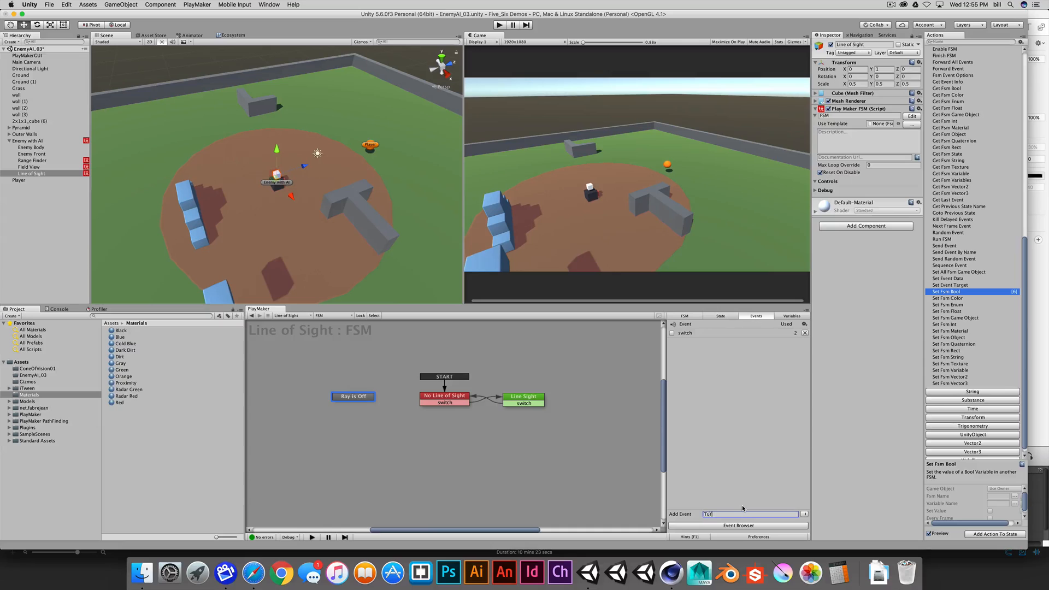
key("Return")
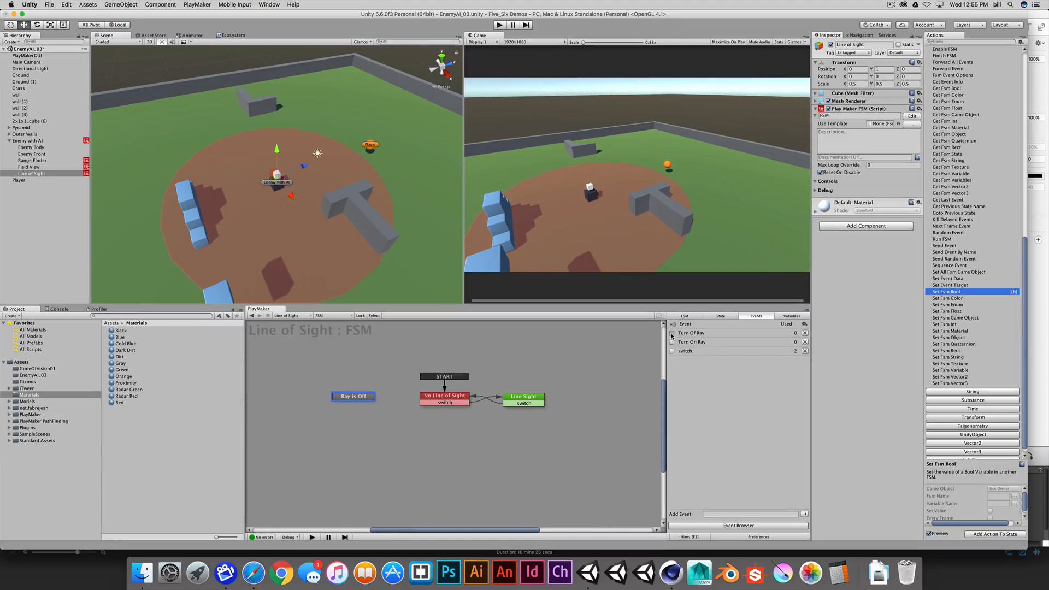
left_click(672, 332)
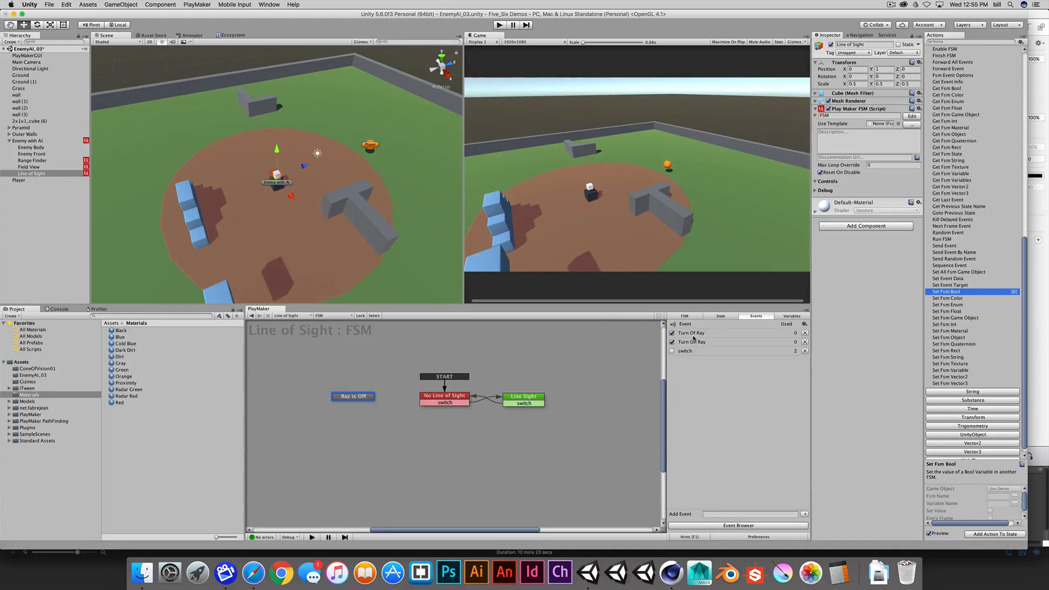
left_click(444, 396)
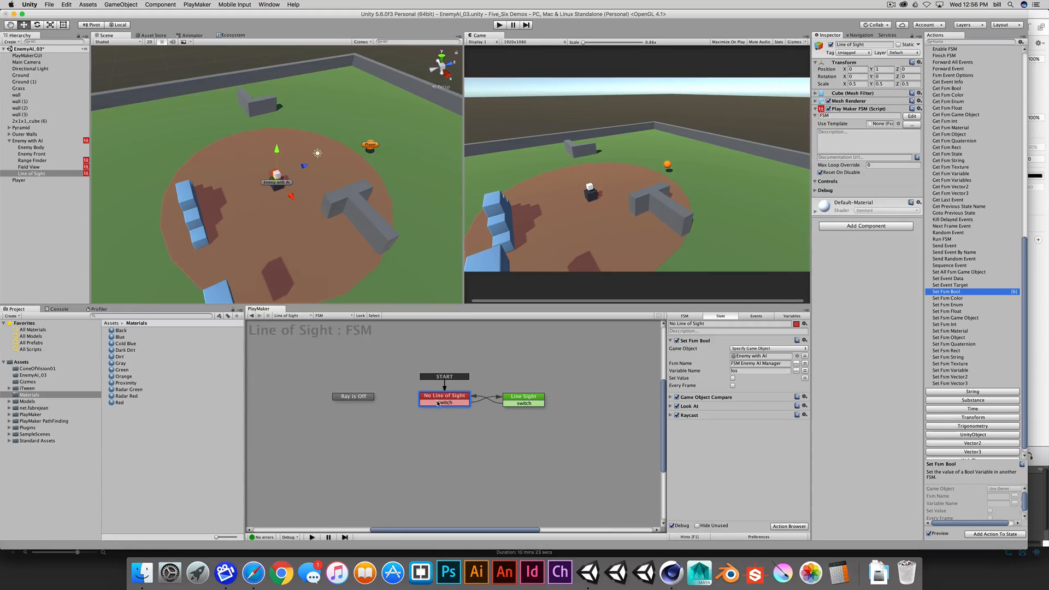
- Select Ray is Off and toggle the Turn Off Ray event's Global flag off and back on
left_click(353, 396)
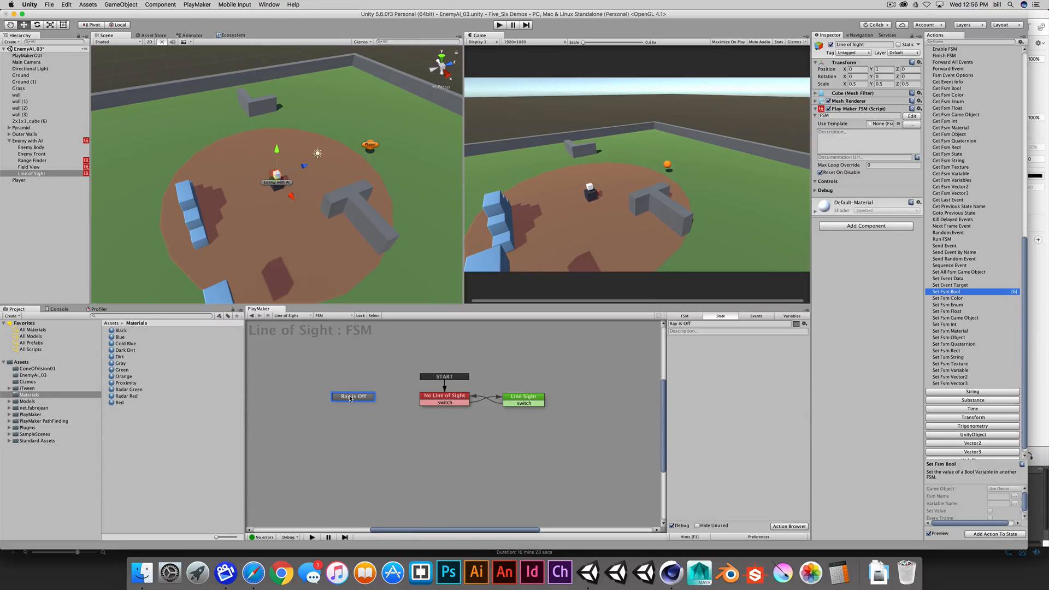
right_click(353, 395)
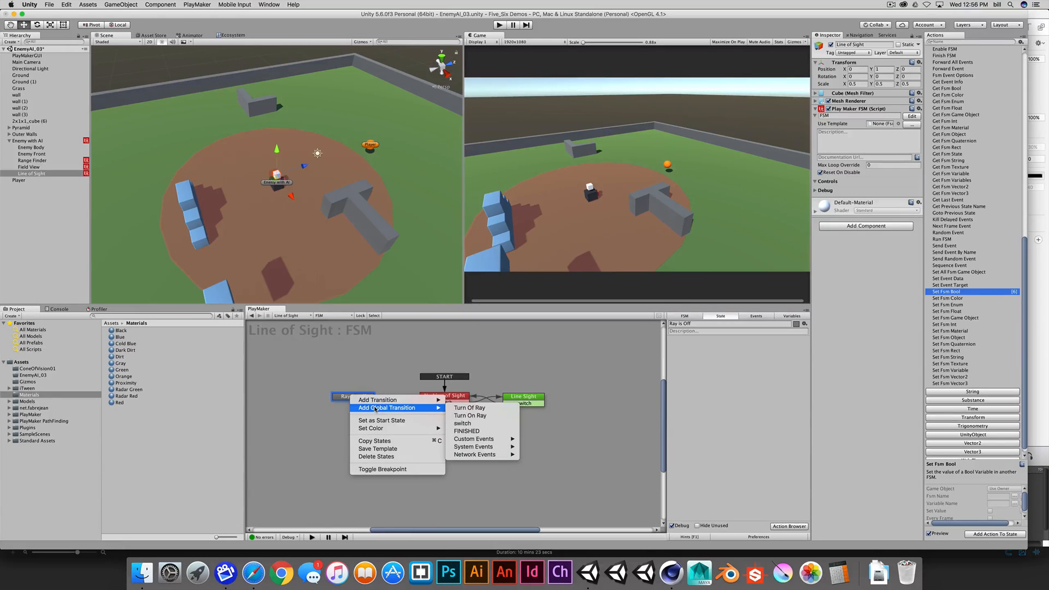
mouse_move(469, 415)
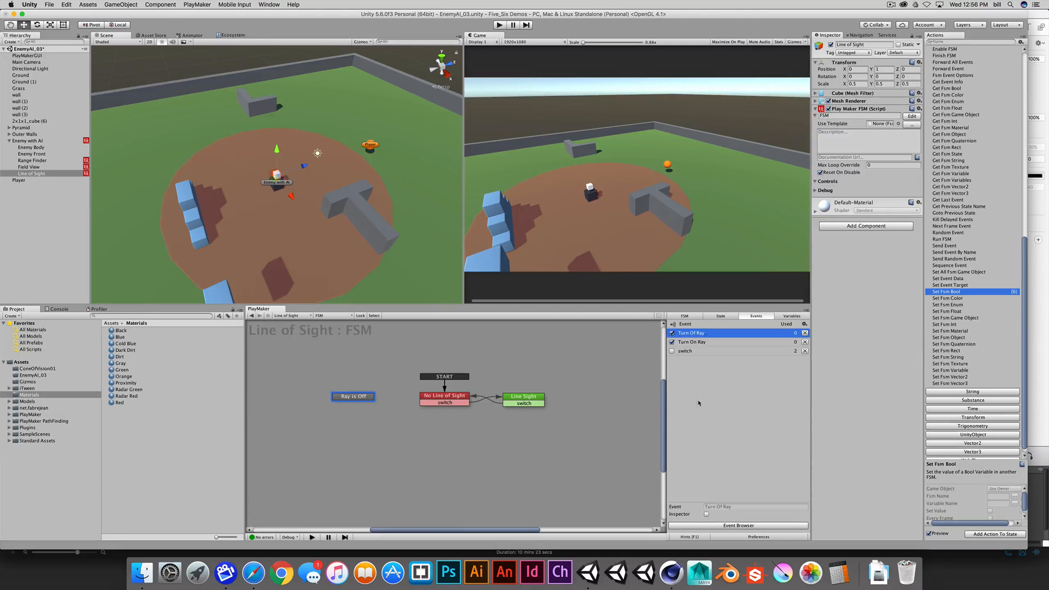
left_click(695, 332)
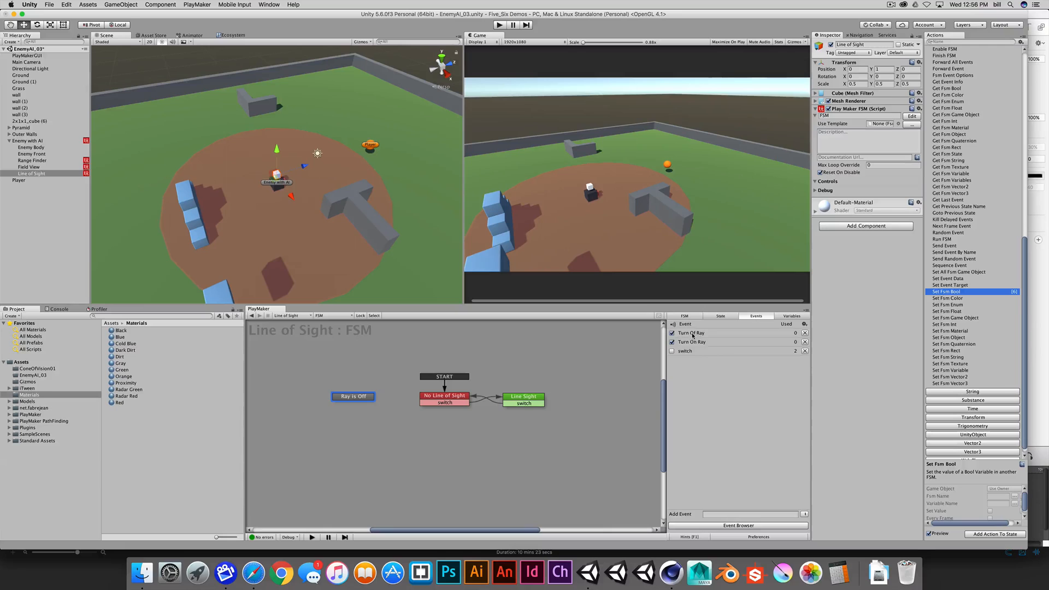
left_click(692, 332)
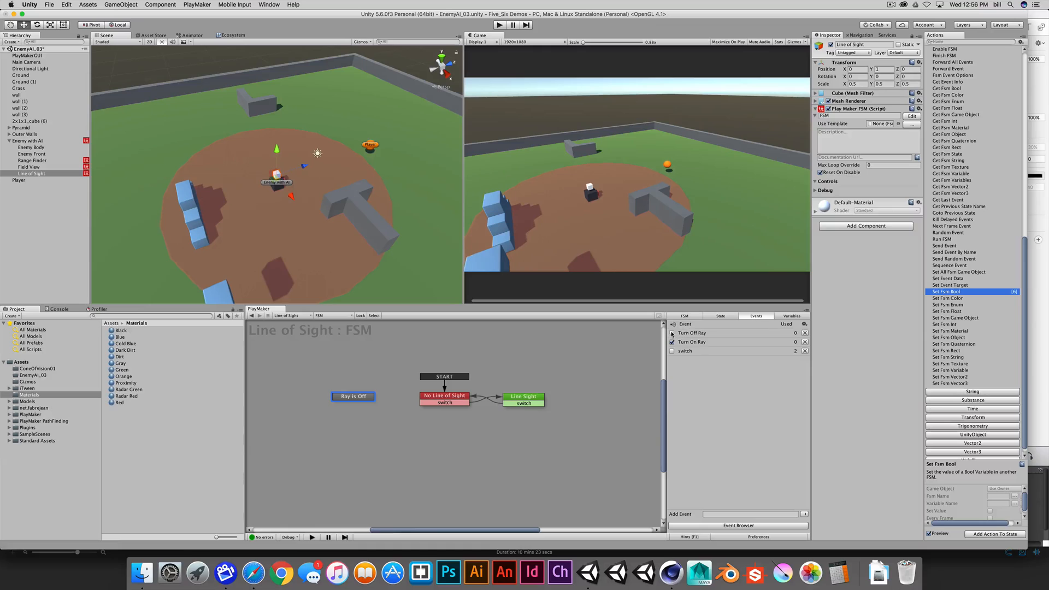
left_click(671, 333)
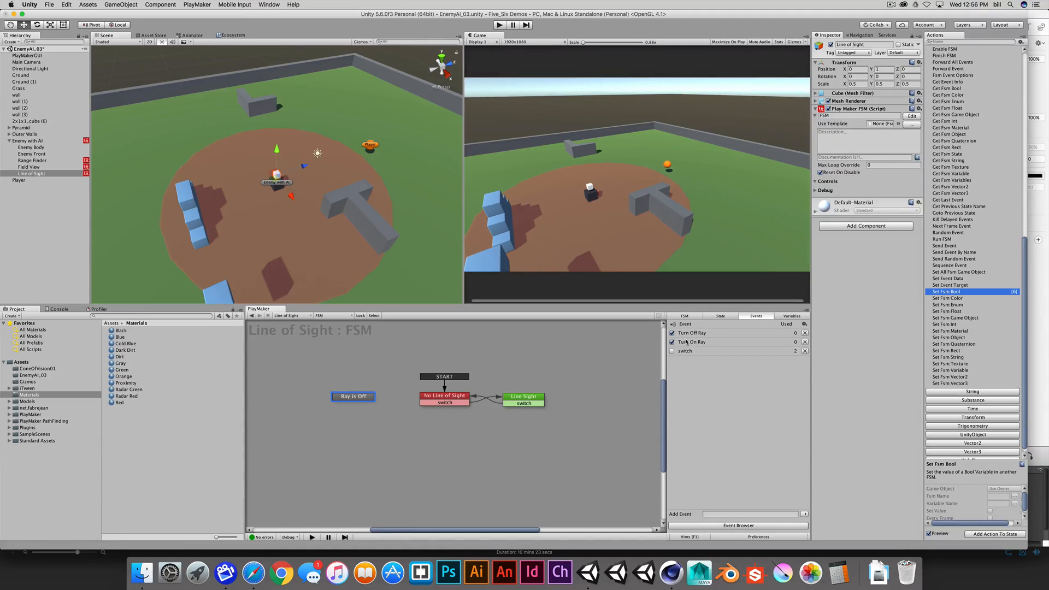
mouse_move(688, 341)
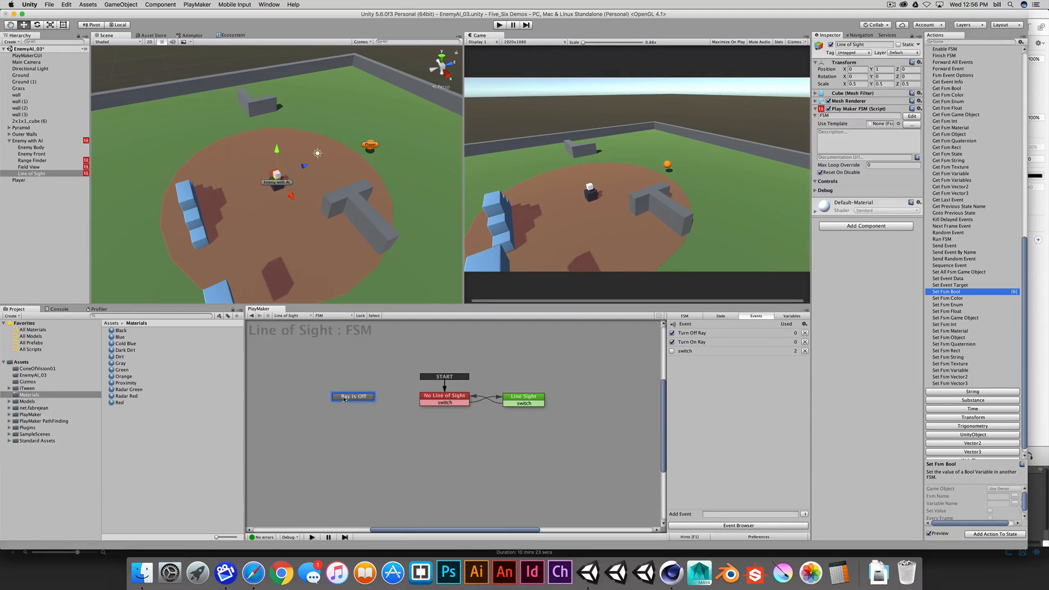
- Give the Ray is Off state a global Turn Off Ray transition
right_click(353, 395)
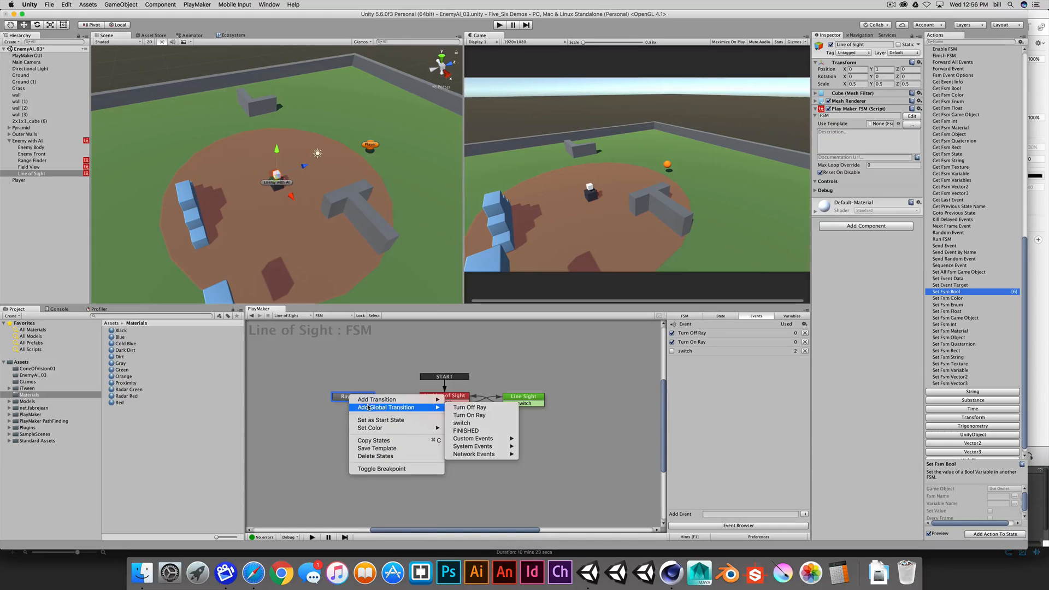
mouse_move(469, 407)
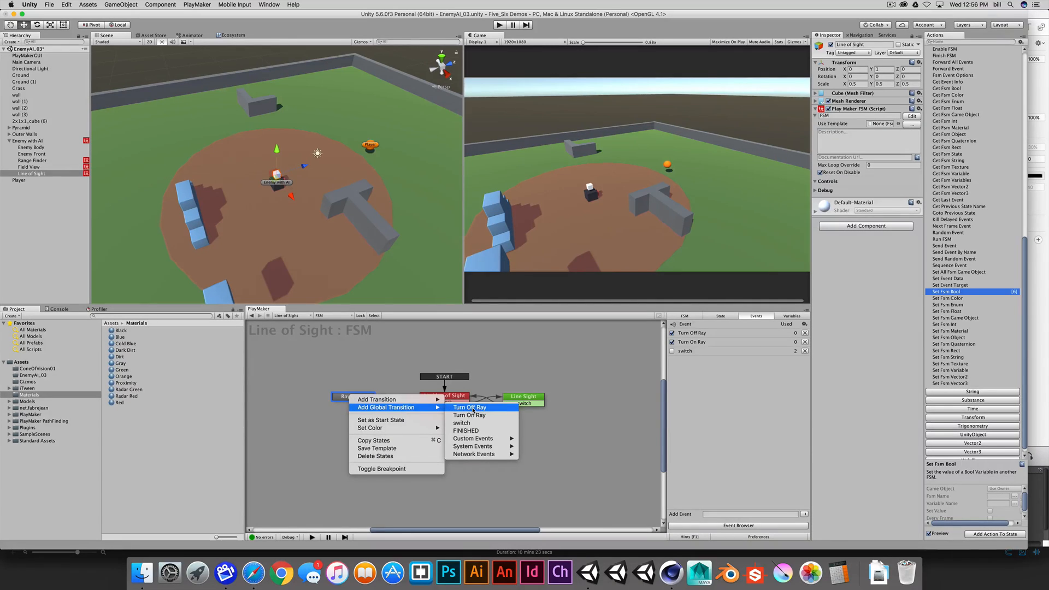
left_click(469, 407)
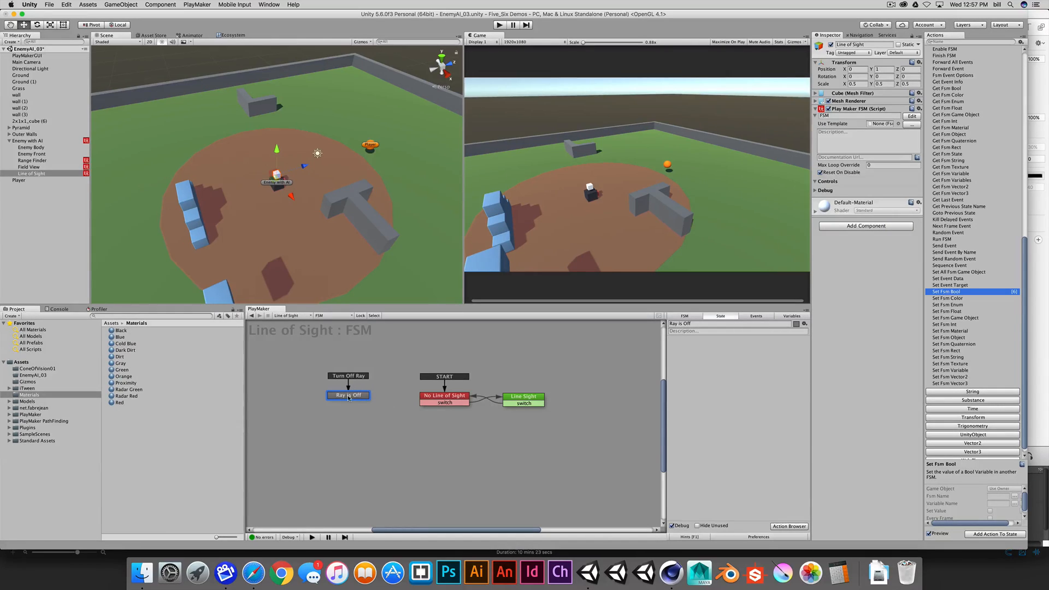
right_click(347, 394)
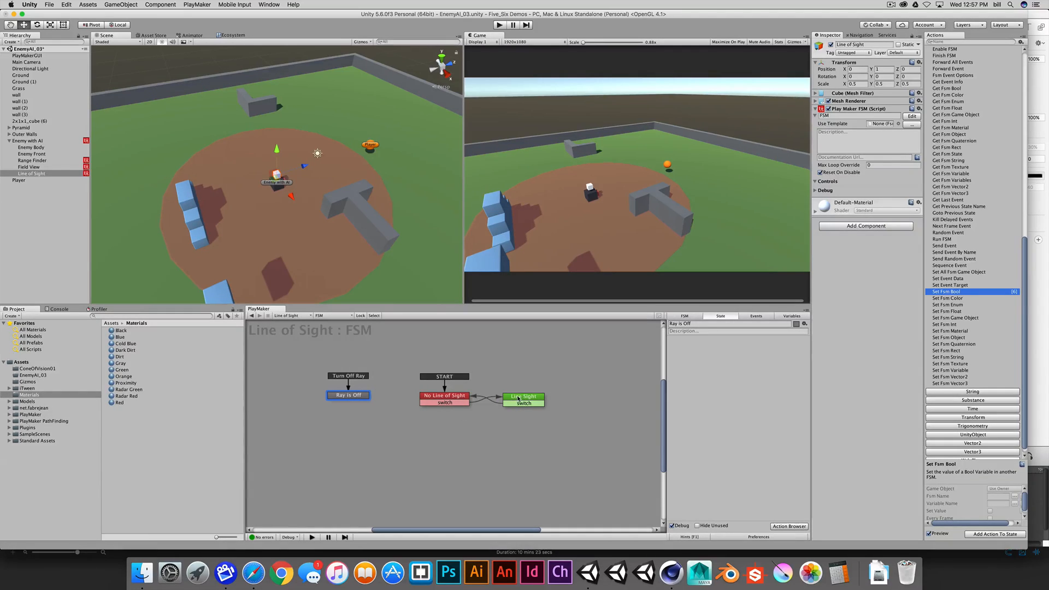
- Add a Turn On Ray global transition to Line Sight, then clear its event and delete it
right_click(523, 400)
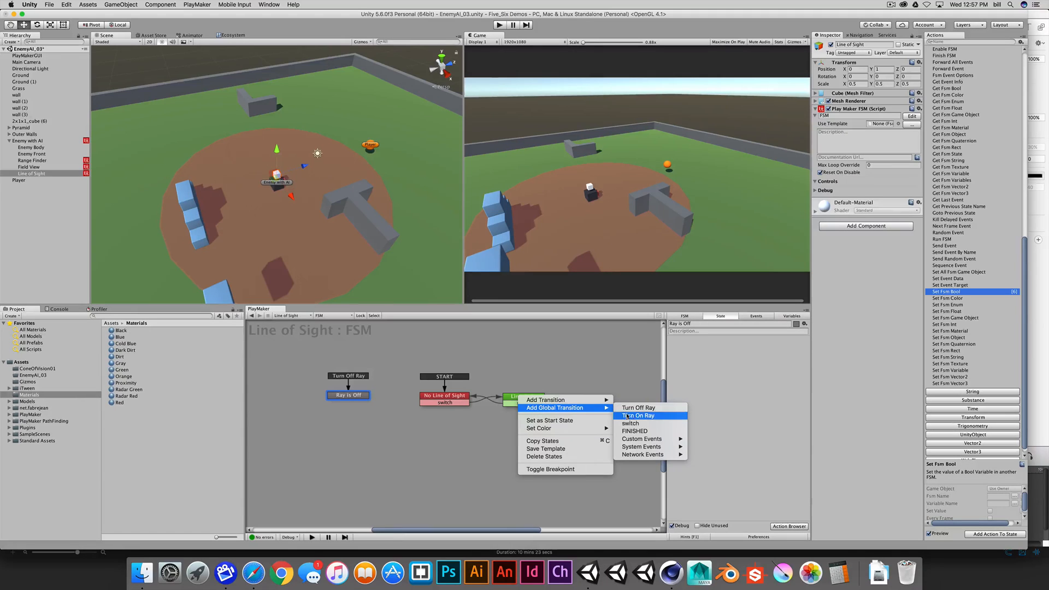
left_click(636, 415)
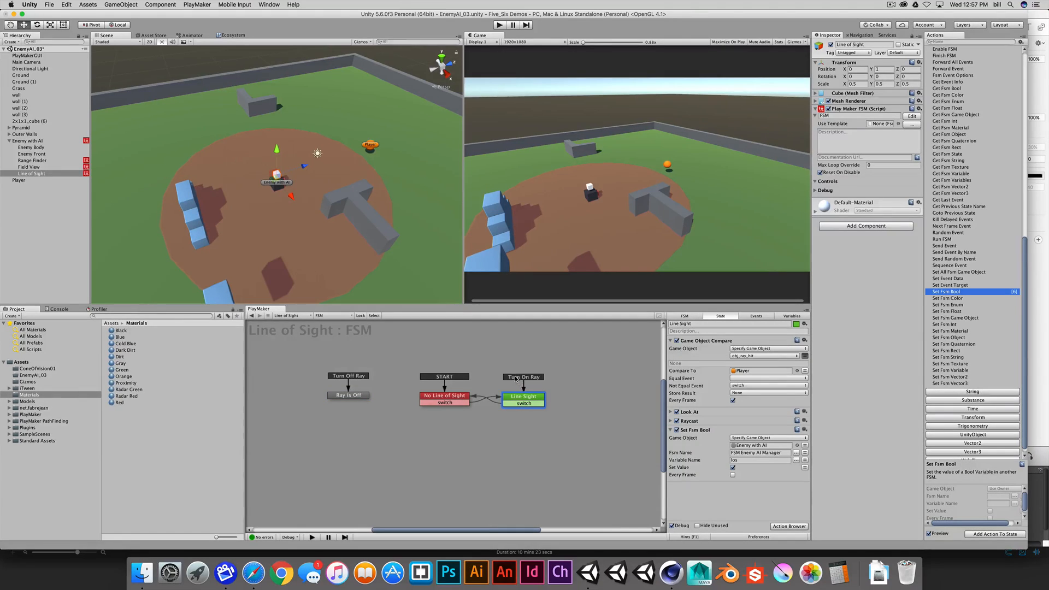
right_click(514, 379)
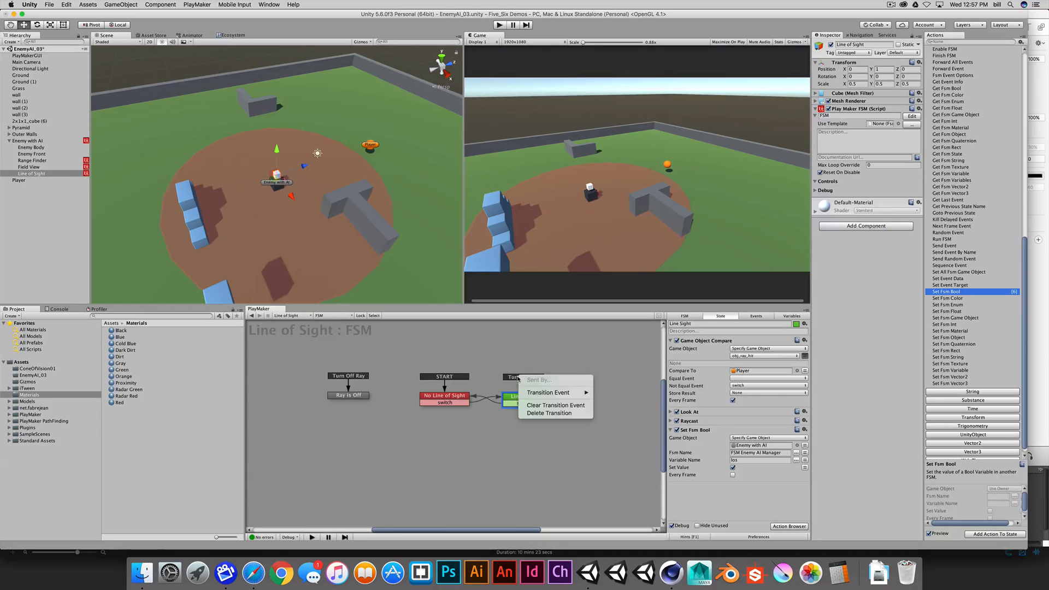
left_click(526, 400)
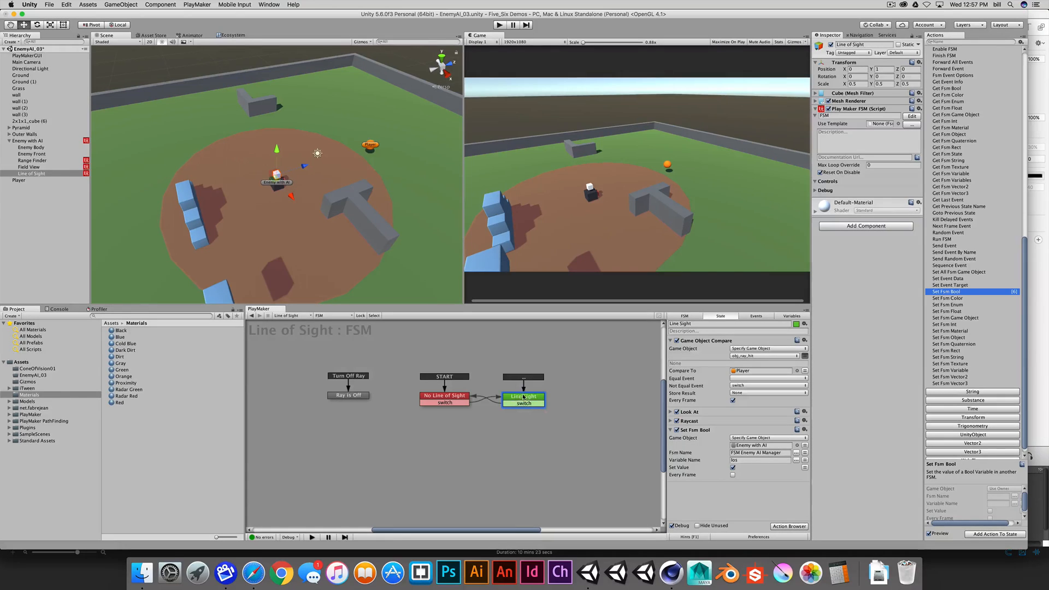
right_click(508, 397)
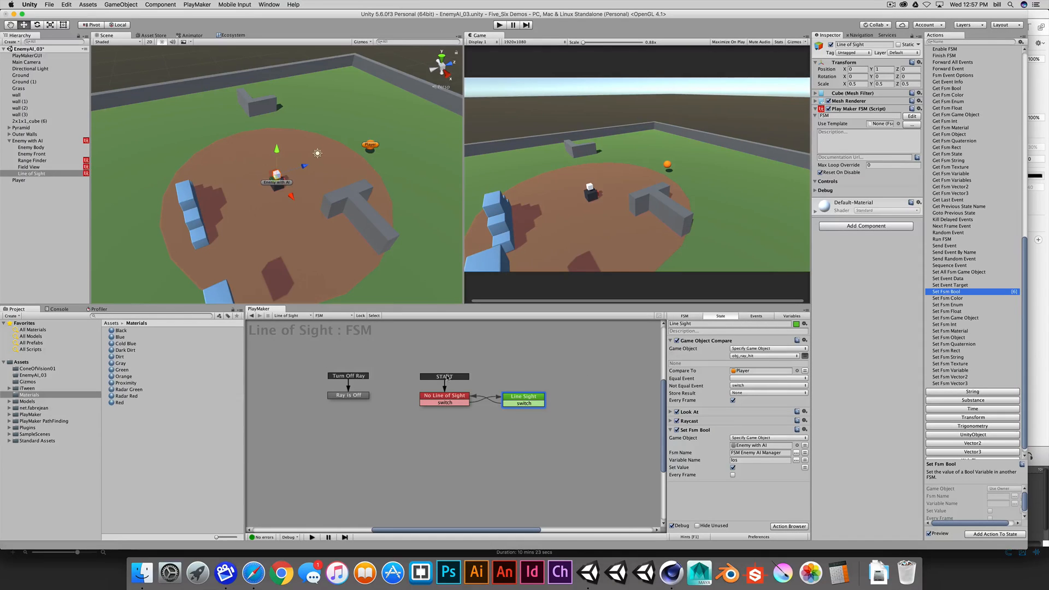
- Give the No Line of Sight state a global Turn On Ray transition
right_click(443, 396)
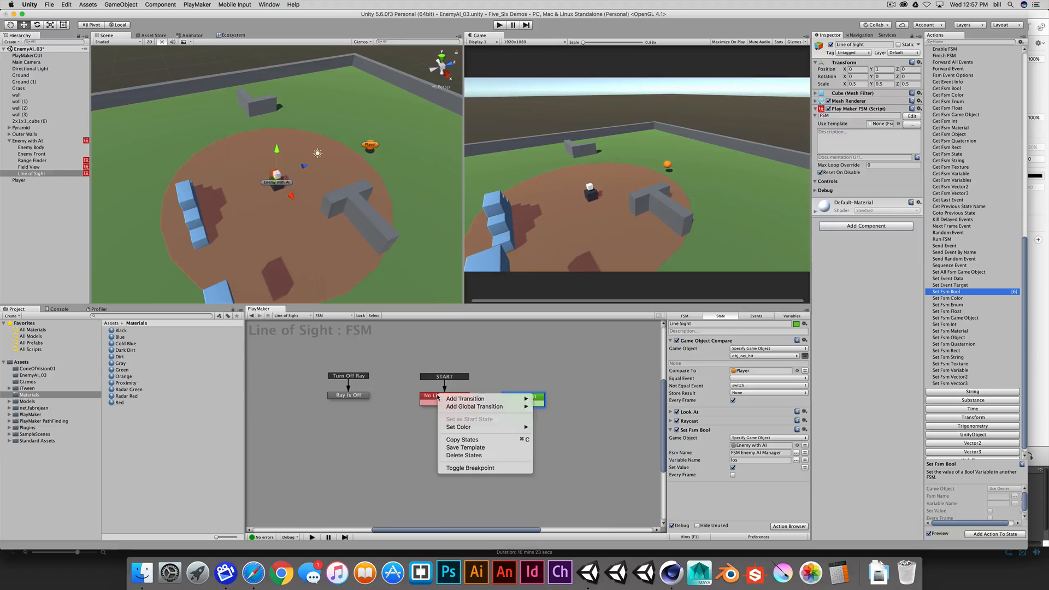
mouse_move(473, 407)
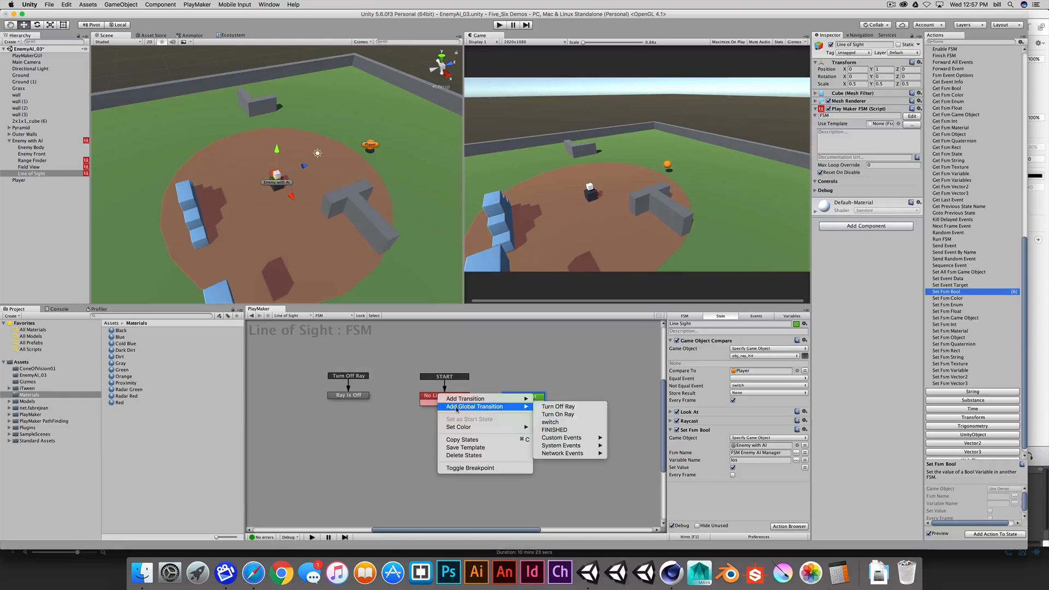
mouse_move(557, 414)
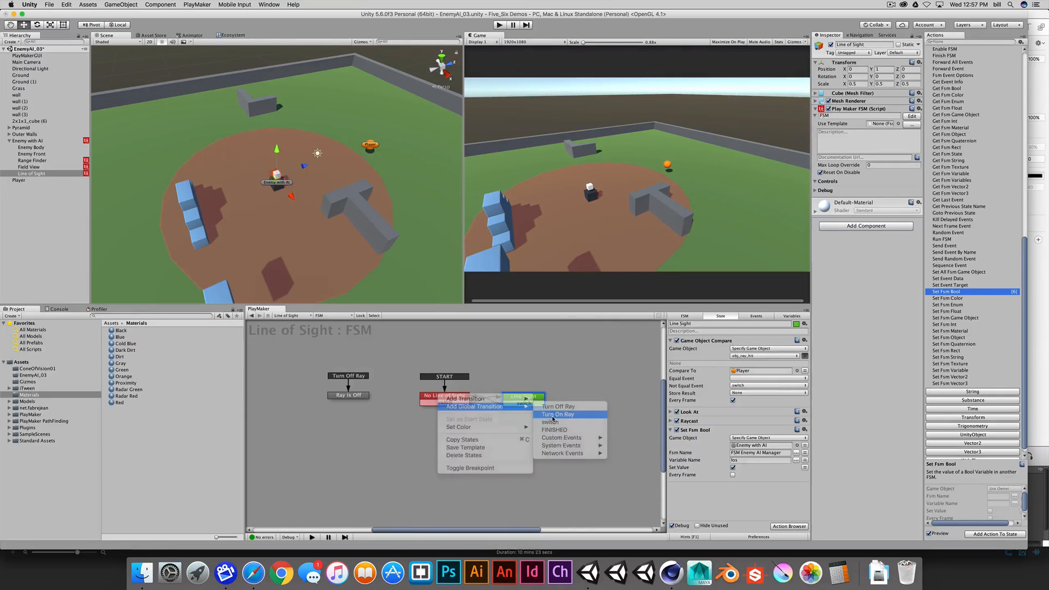
left_click(556, 413)
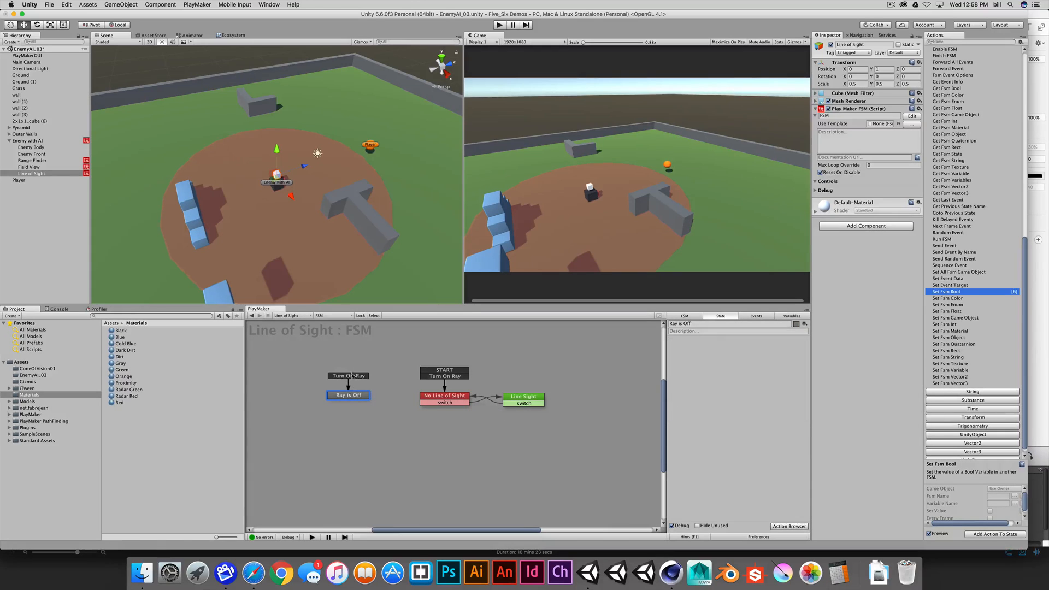
- Make Ray is Off the start state of the Line of Sight FSM
right_click(348, 394)
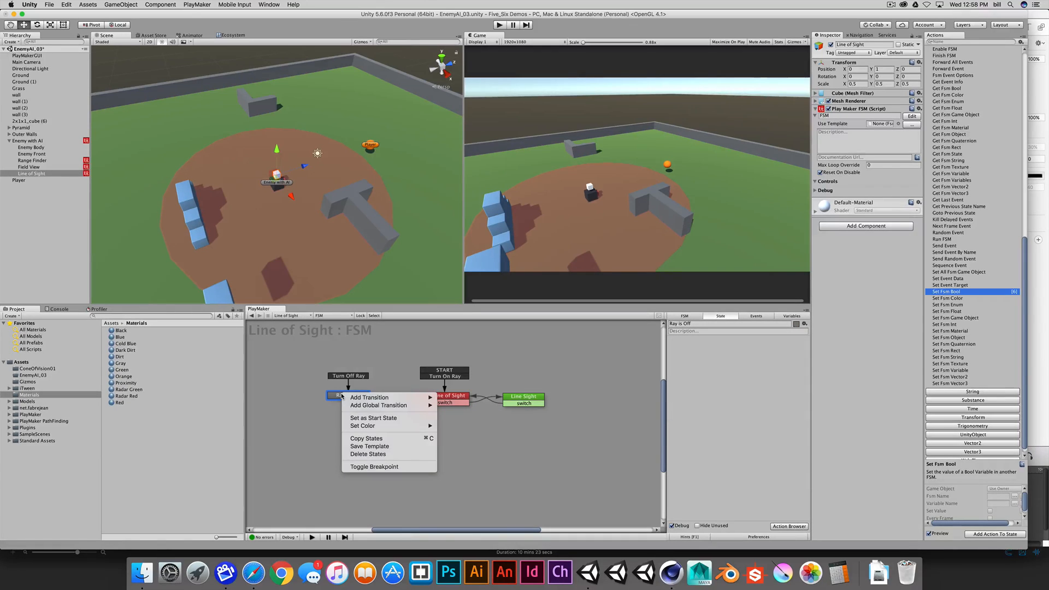
mouse_move(373, 417)
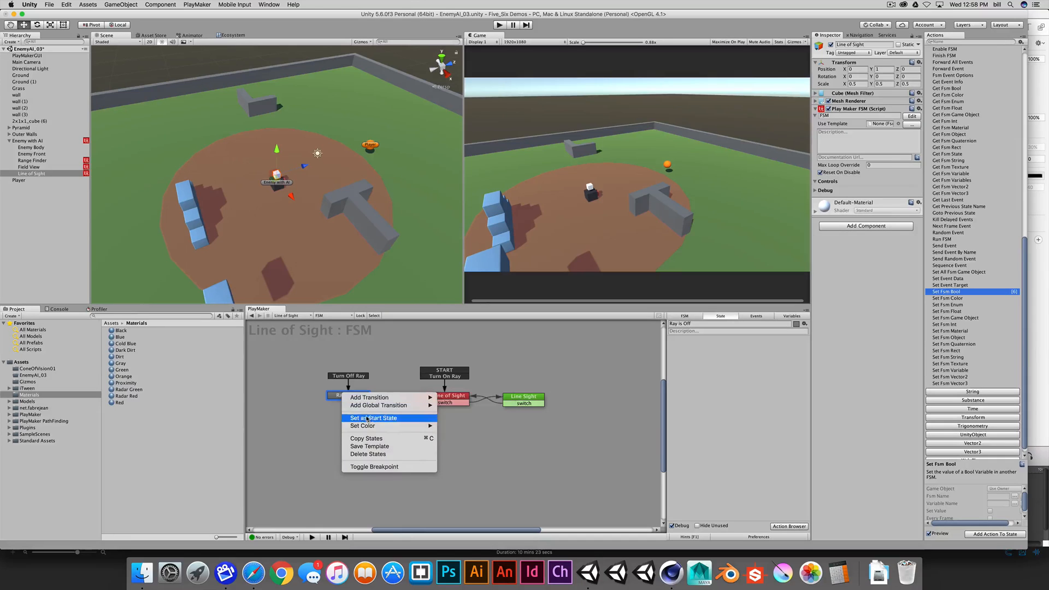
left_click(373, 417)
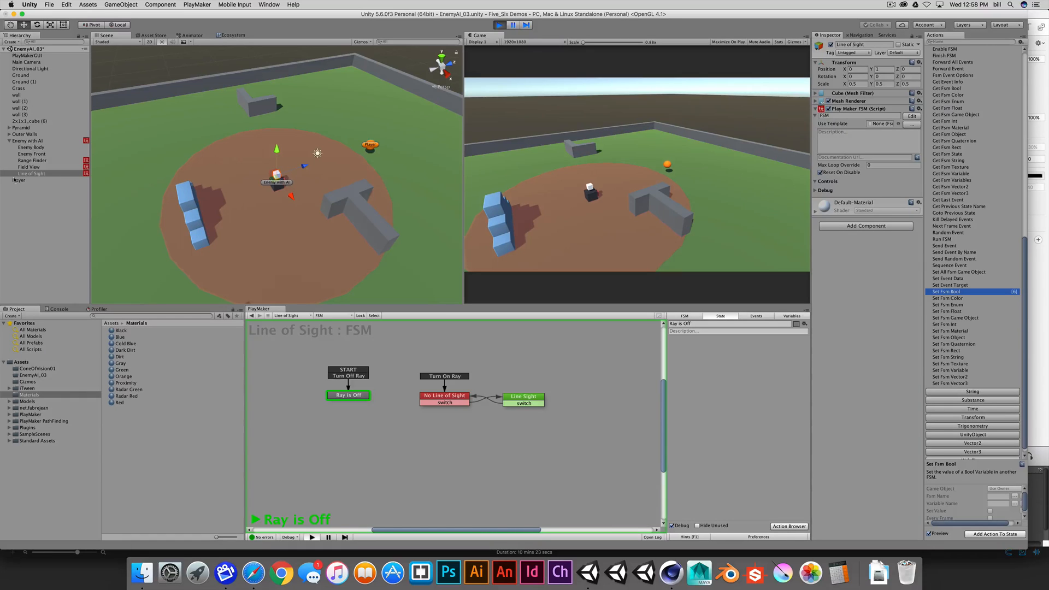
- Watch the Player, Enemy with AI variables and Line of Sight FSM during play-mode testing
left_click(19, 180)
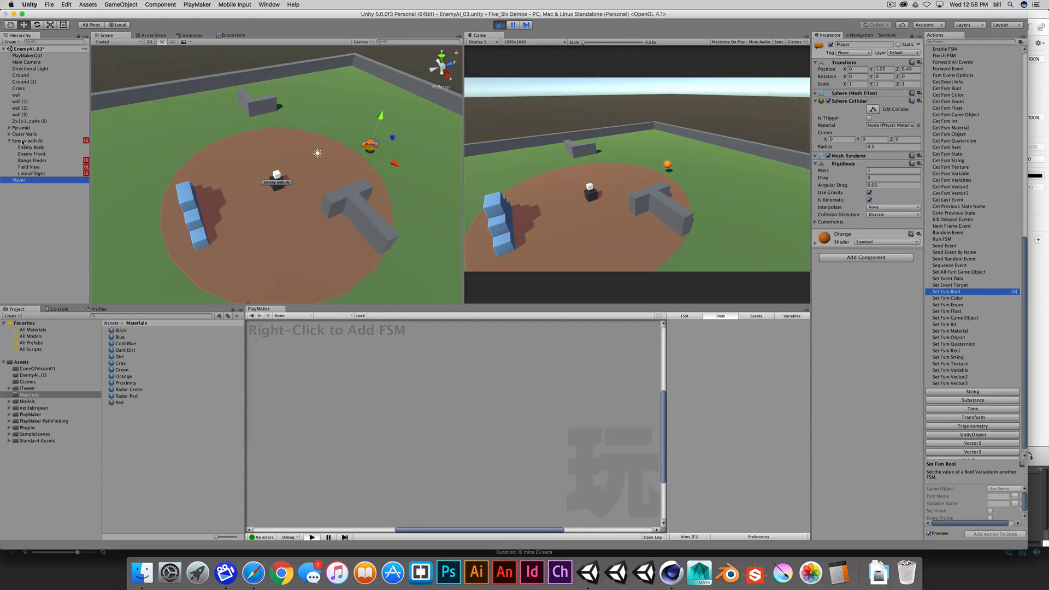
left_click(29, 141)
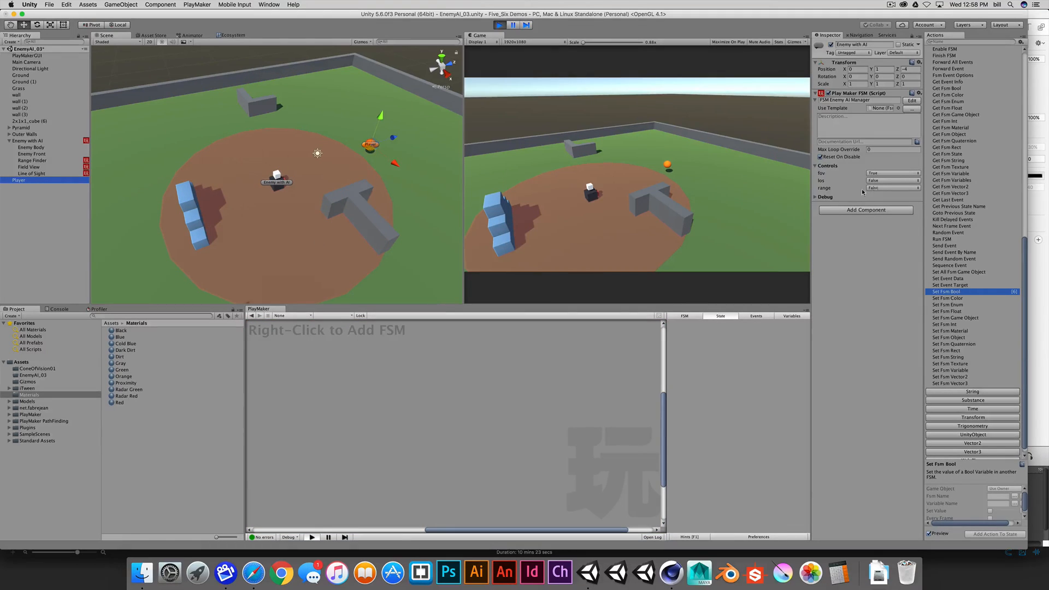
left_click(31, 173)
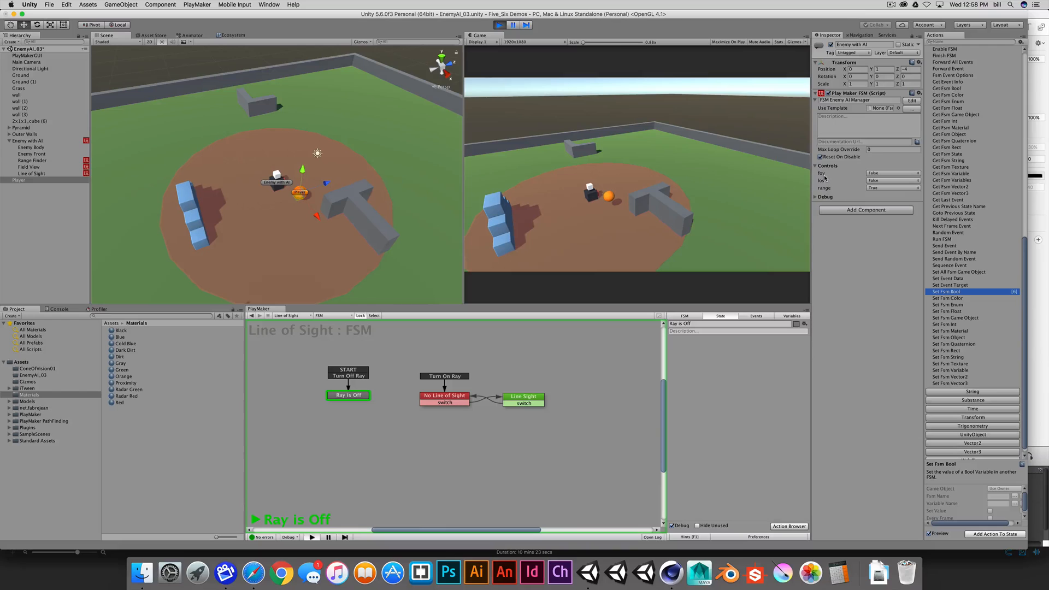
mouse_move(293, 198)
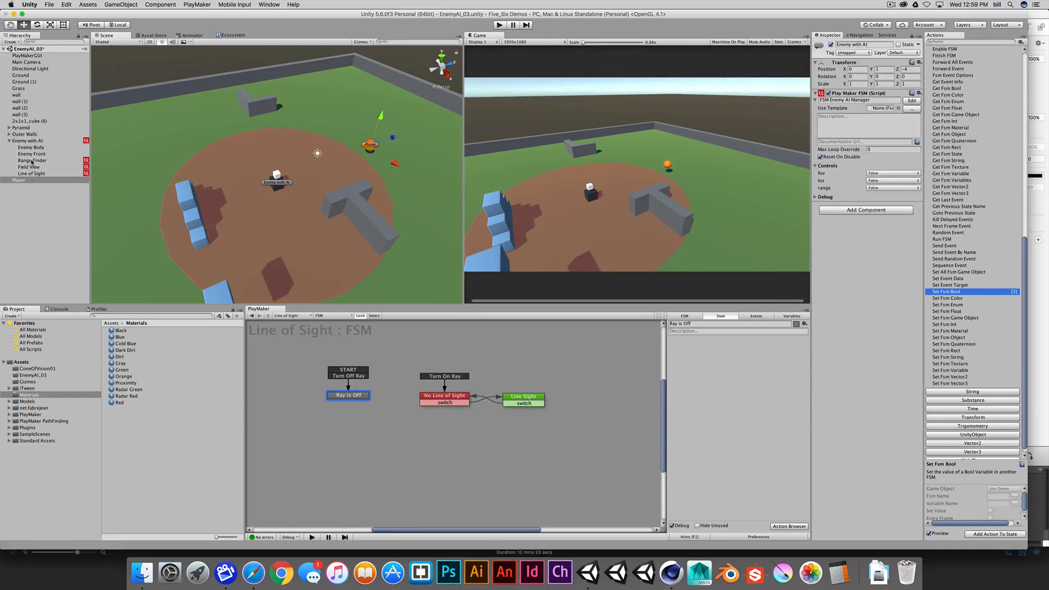
- Add a Send Event action to Range Finder's Out of Range state
left_click(31, 159)
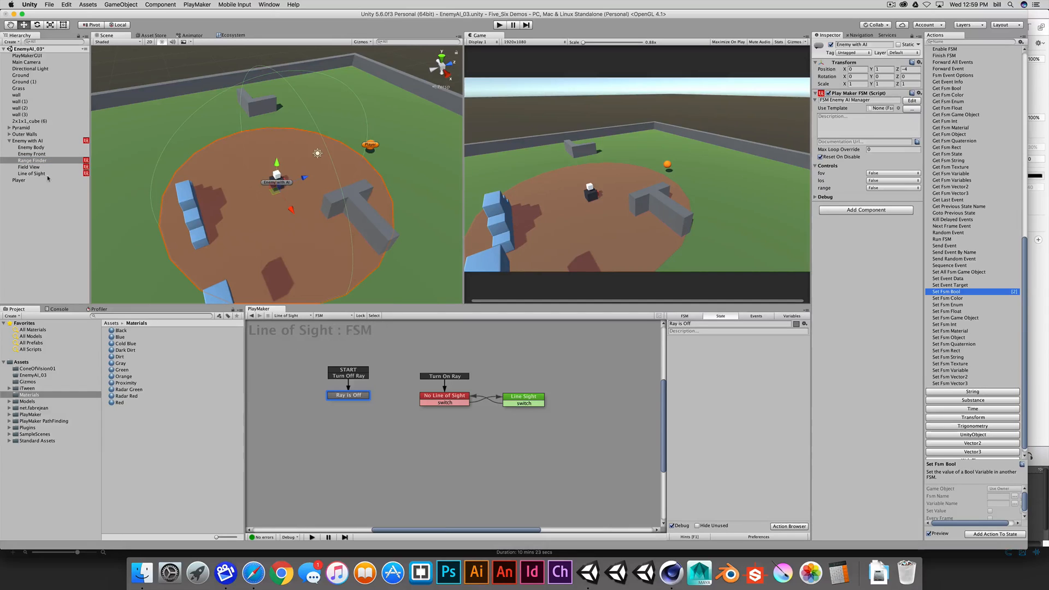
left_click(31, 160)
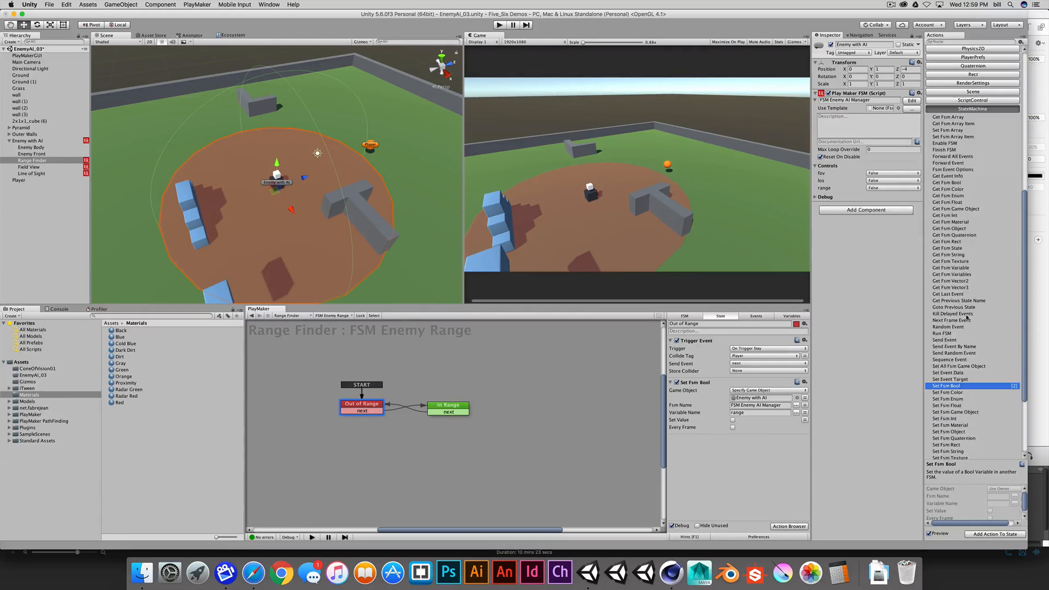
left_click(948, 340)
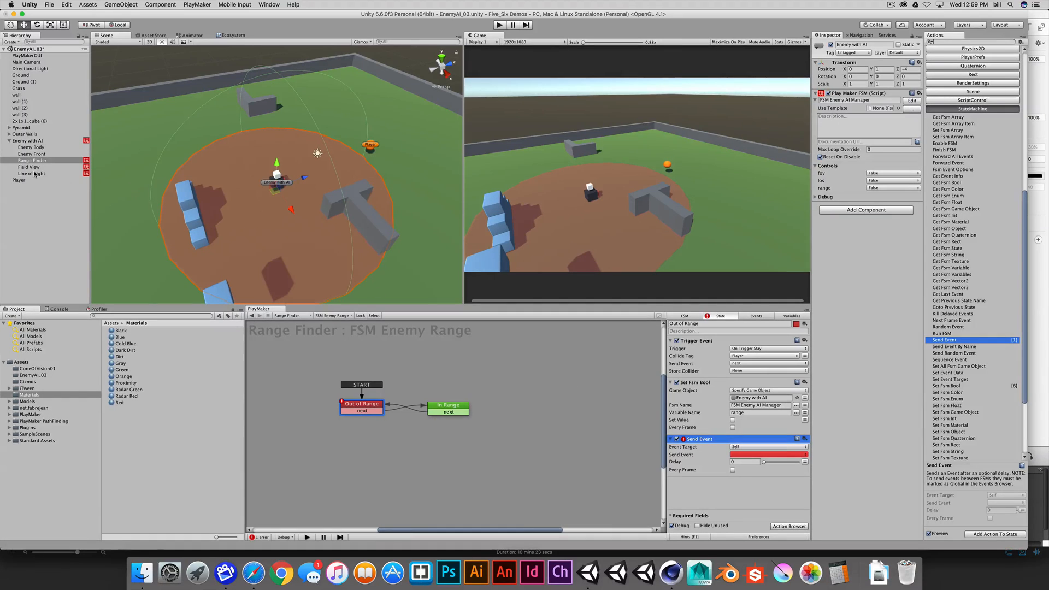
left_click(768, 446)
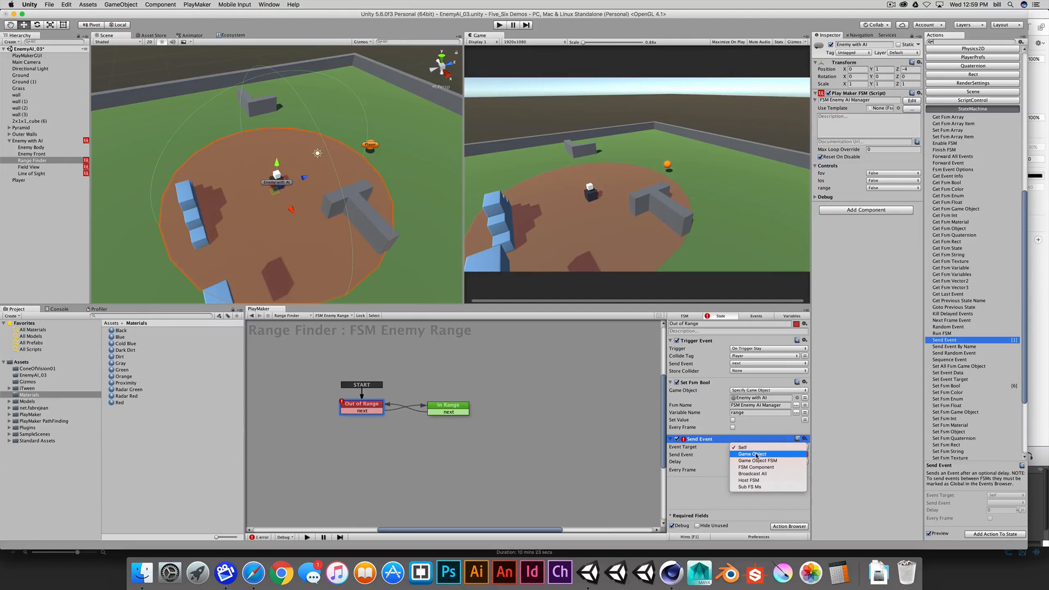
mouse_move(756, 460)
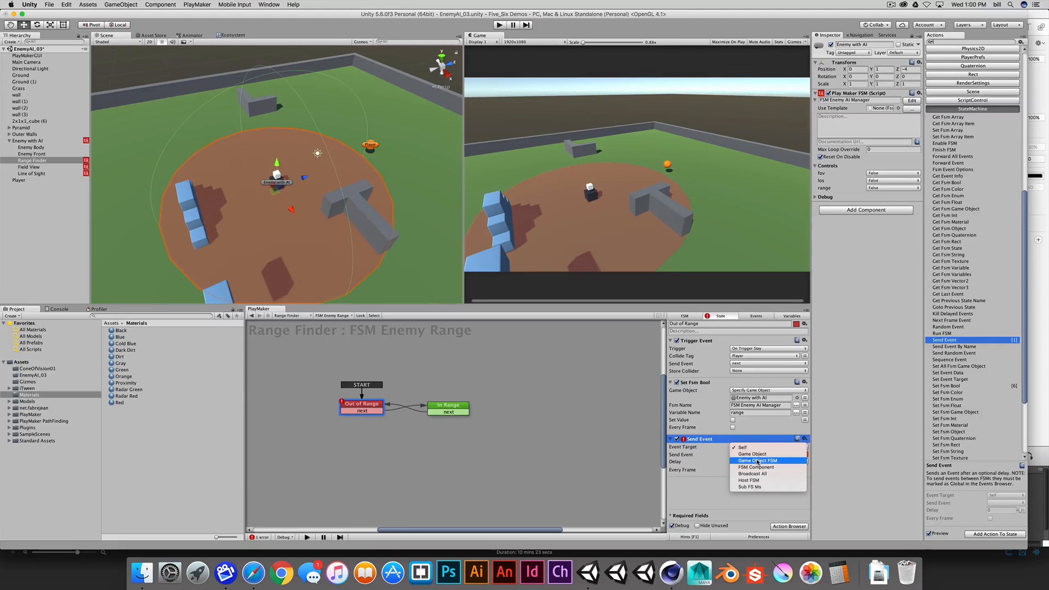
mouse_move(752, 453)
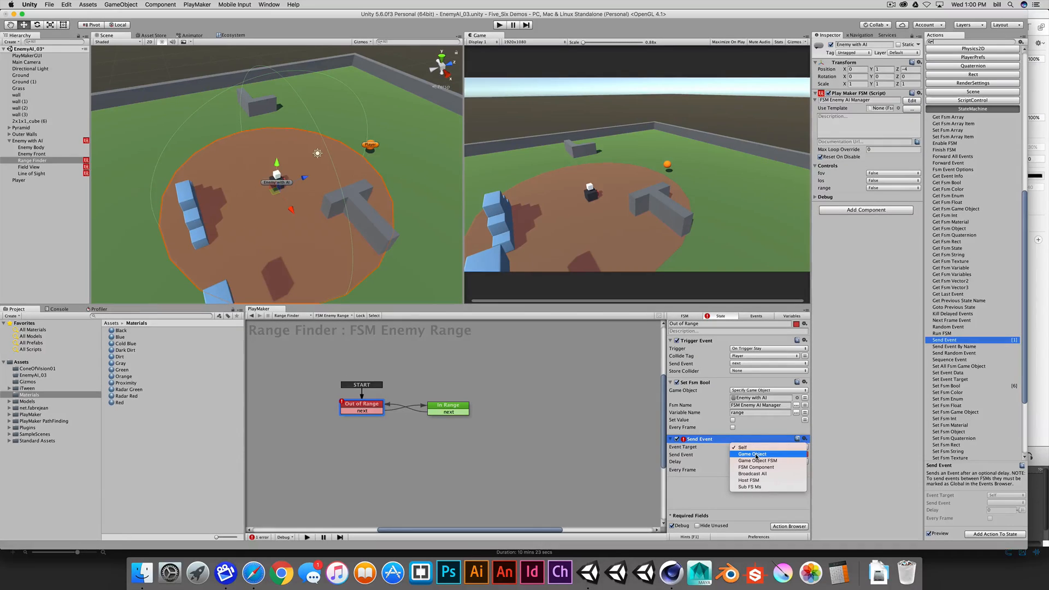
- Target the Line of Sight game object and send the global Turn Off Ray event
left_click(752, 454)
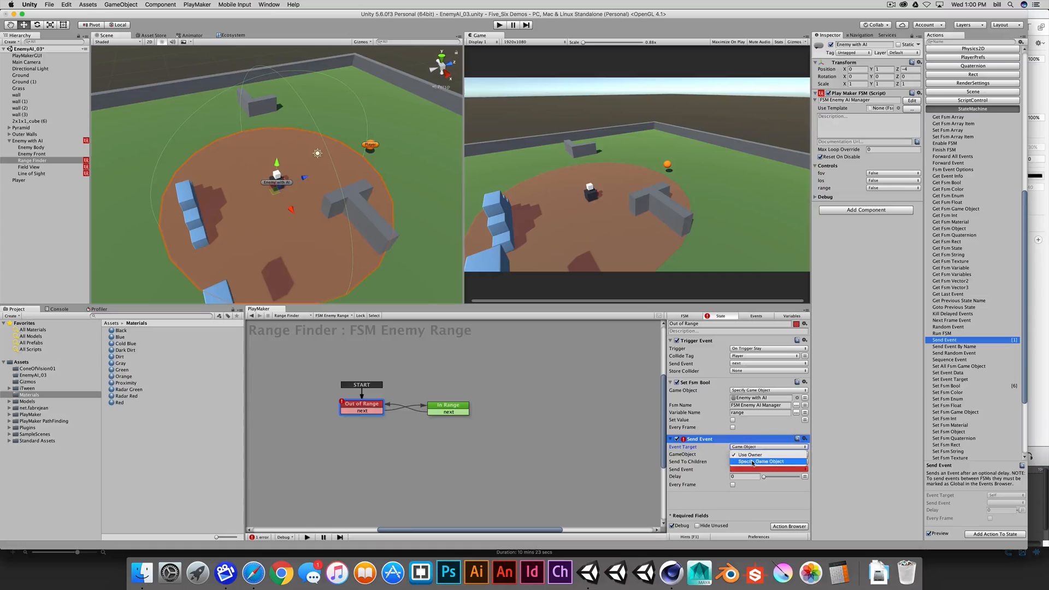
left_click(760, 461)
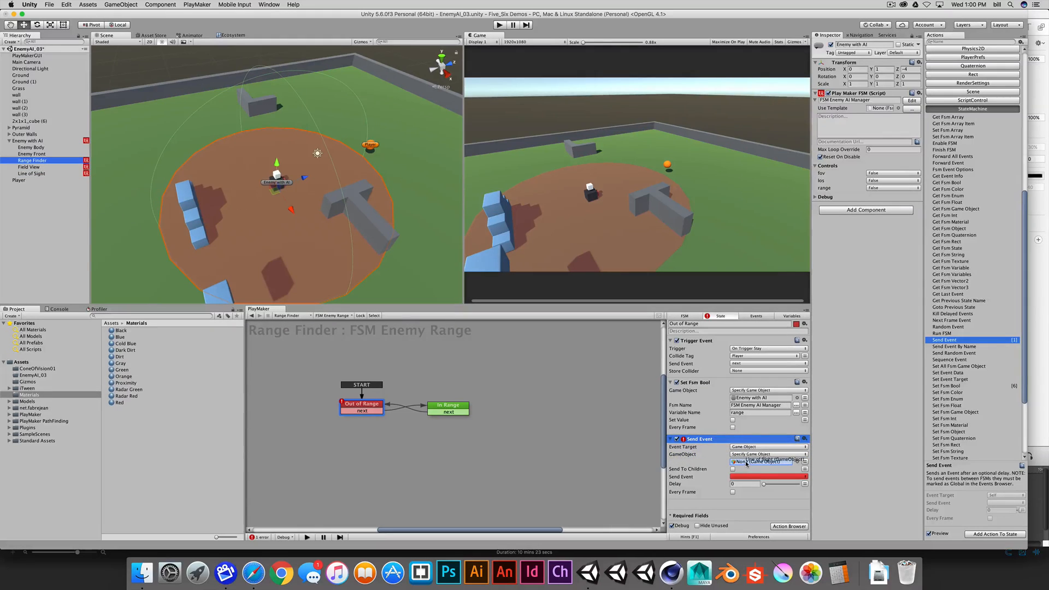
left_click(760, 461)
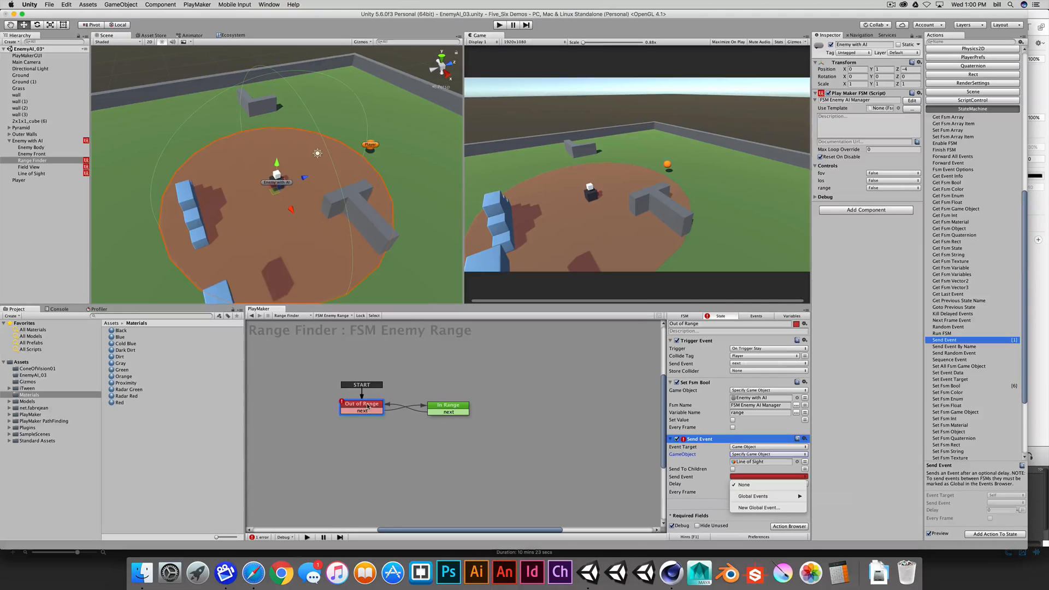
mouse_move(751, 496)
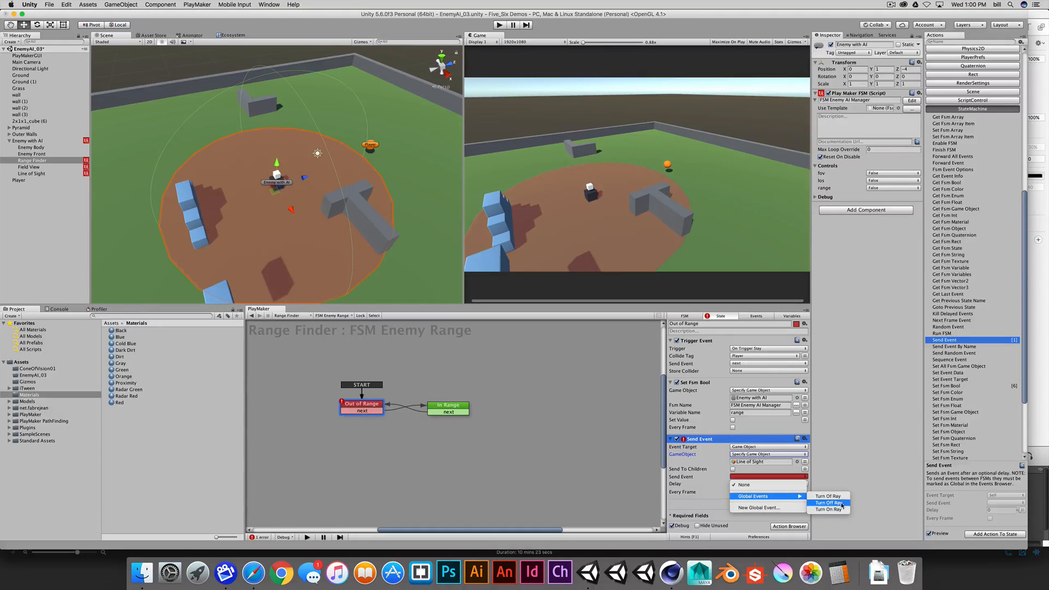
left_click(828, 503)
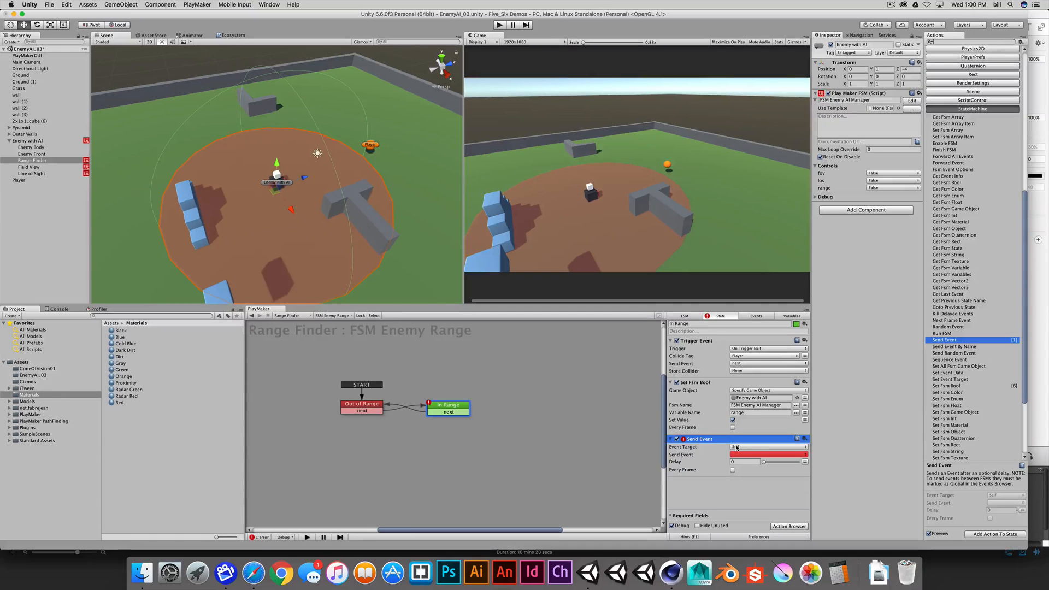
- Make In Range send global Turn On Ray to the Line of Sight game object, then select Line of Sight
left_click(768, 446)
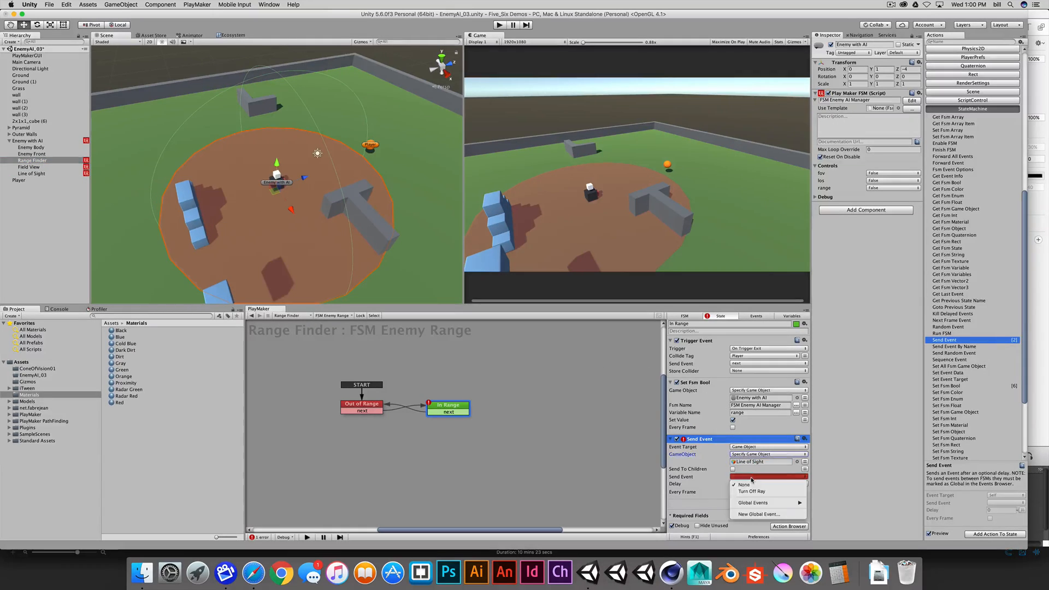
mouse_move(753, 502)
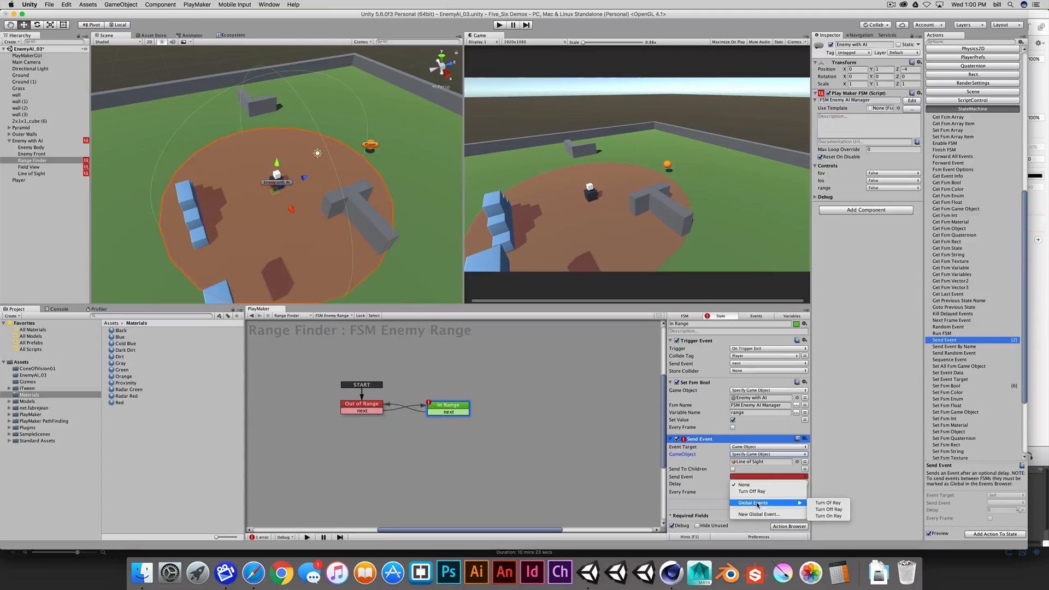
left_click(828, 515)
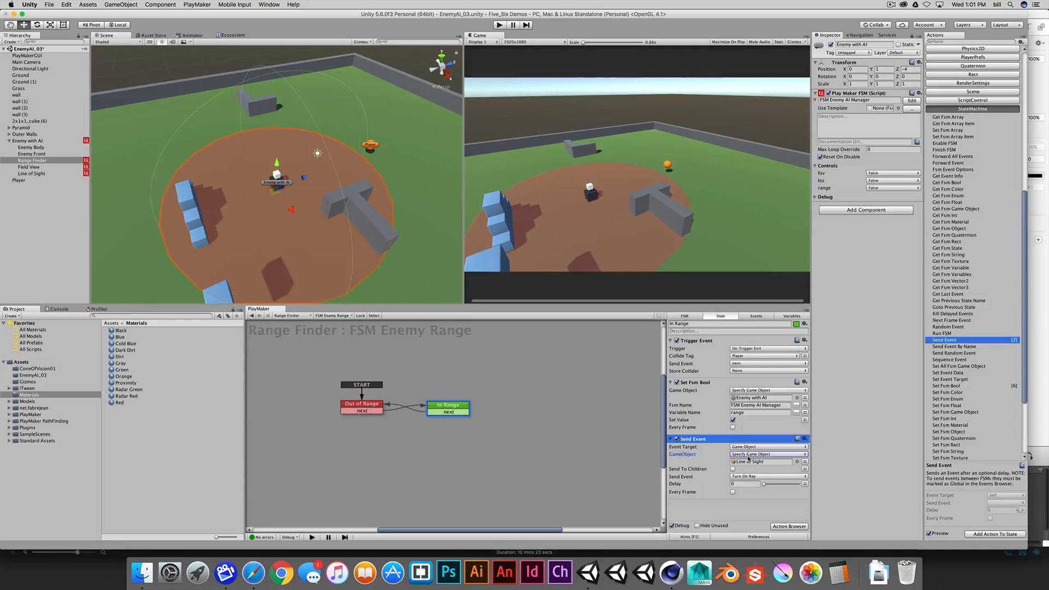
left_click(768, 446)
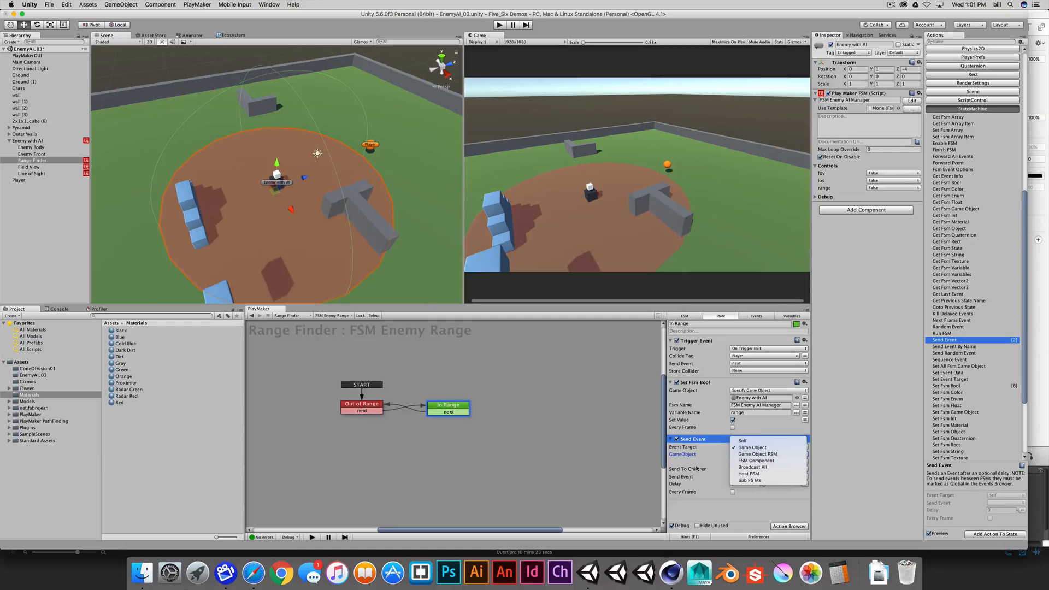
left_click(751, 447)
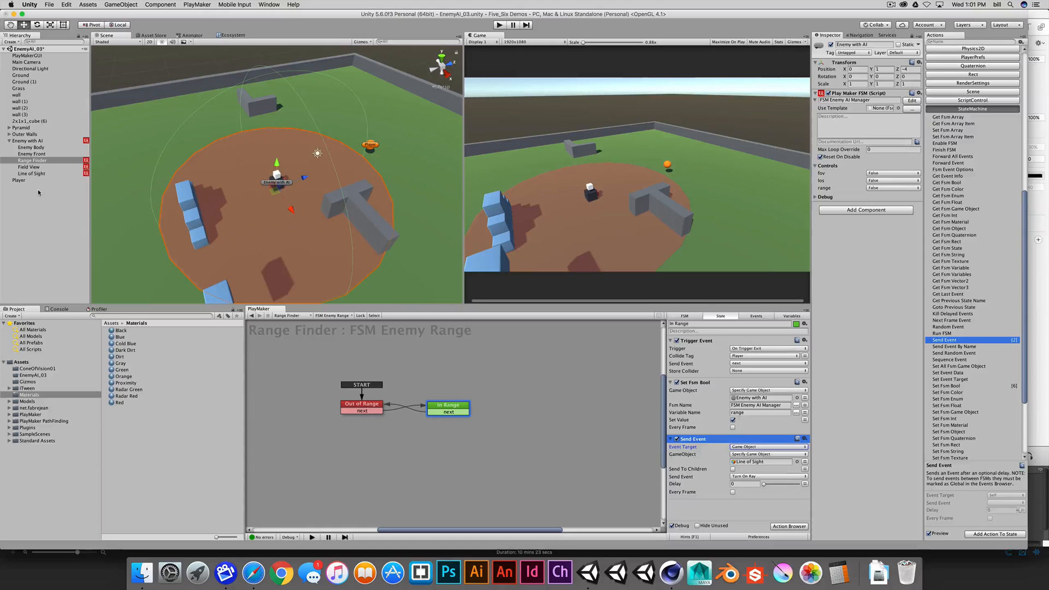
left_click(30, 174)
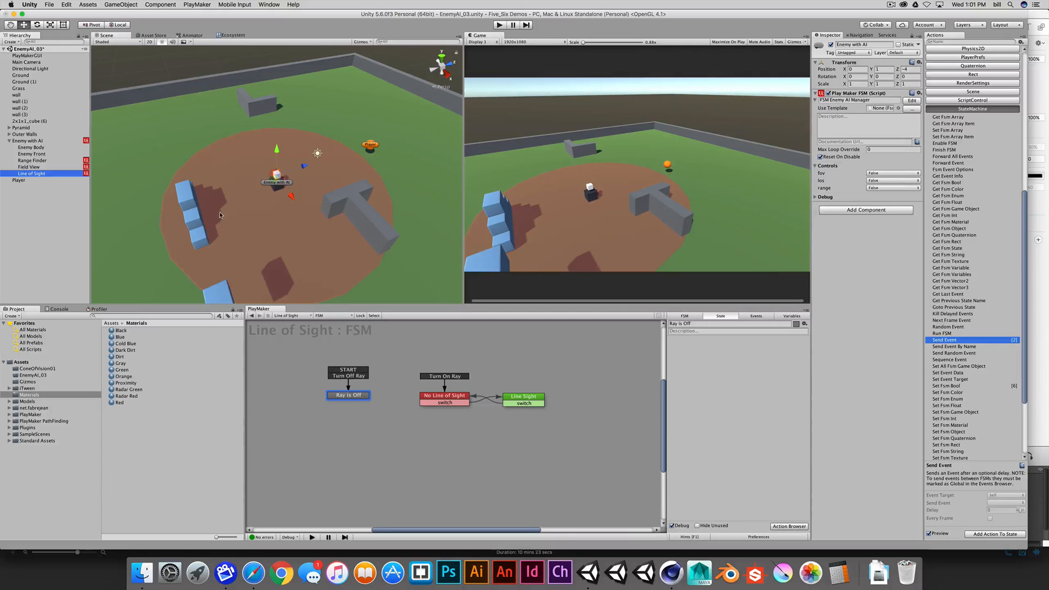
mouse_move(334, 215)
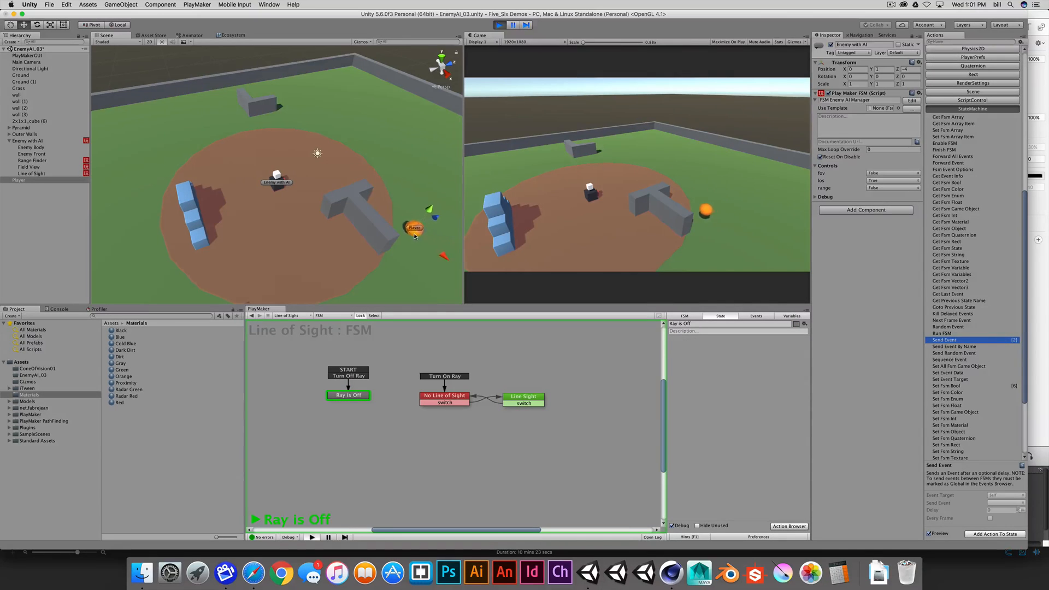
left_click(443, 396)
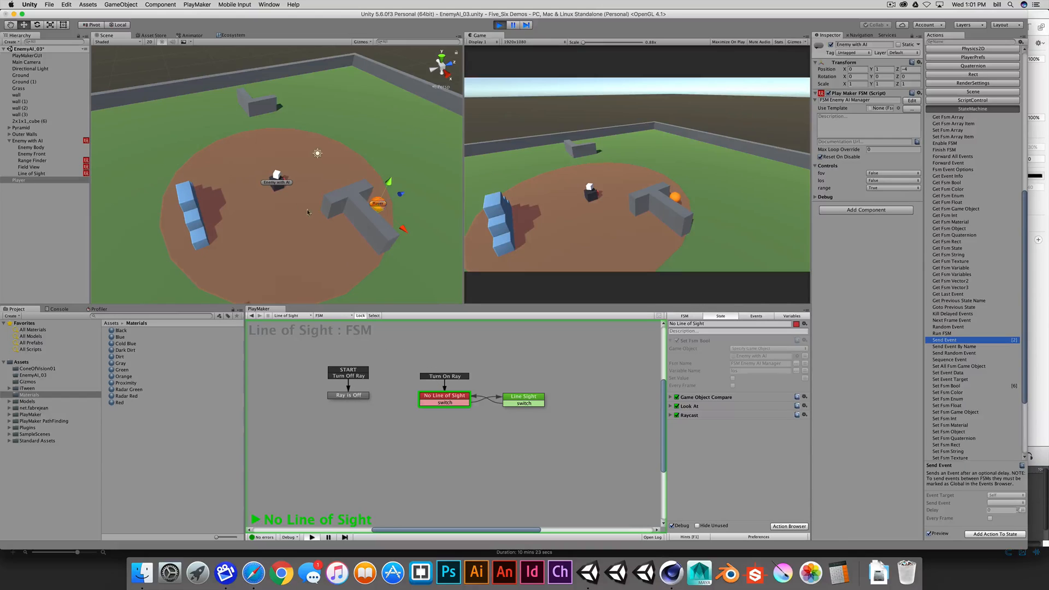
mouse_move(446, 417)
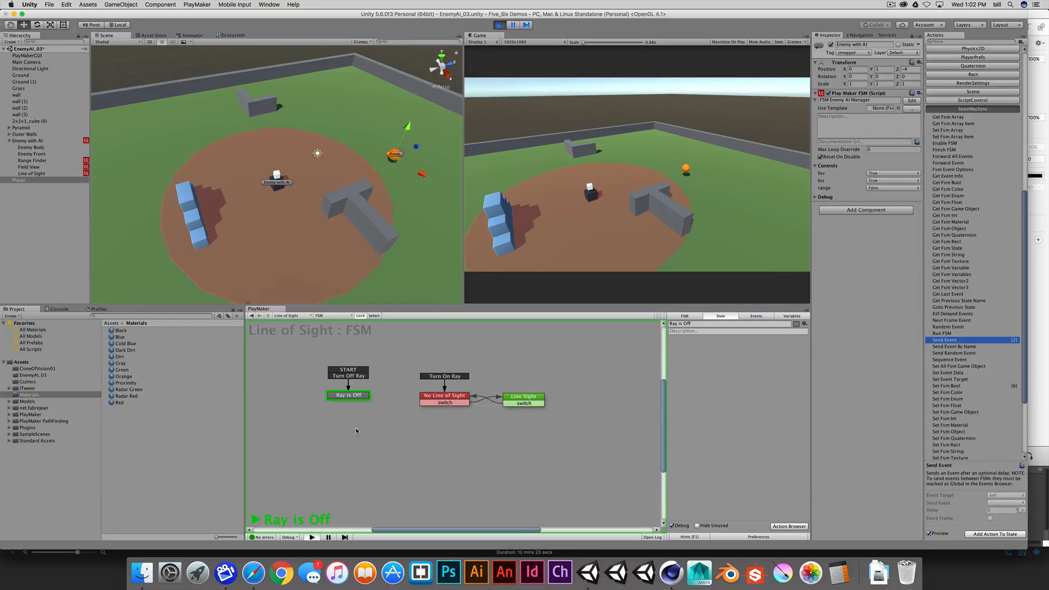
mouse_move(445, 415)
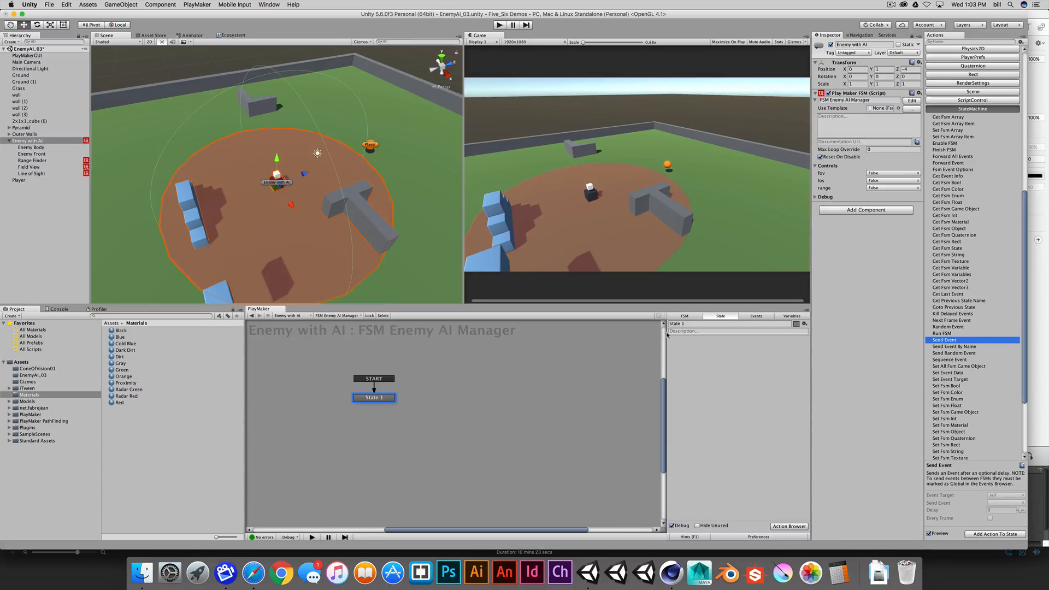
- Rename the start state to Unaware and add a second state, Aware
left_click(728, 323)
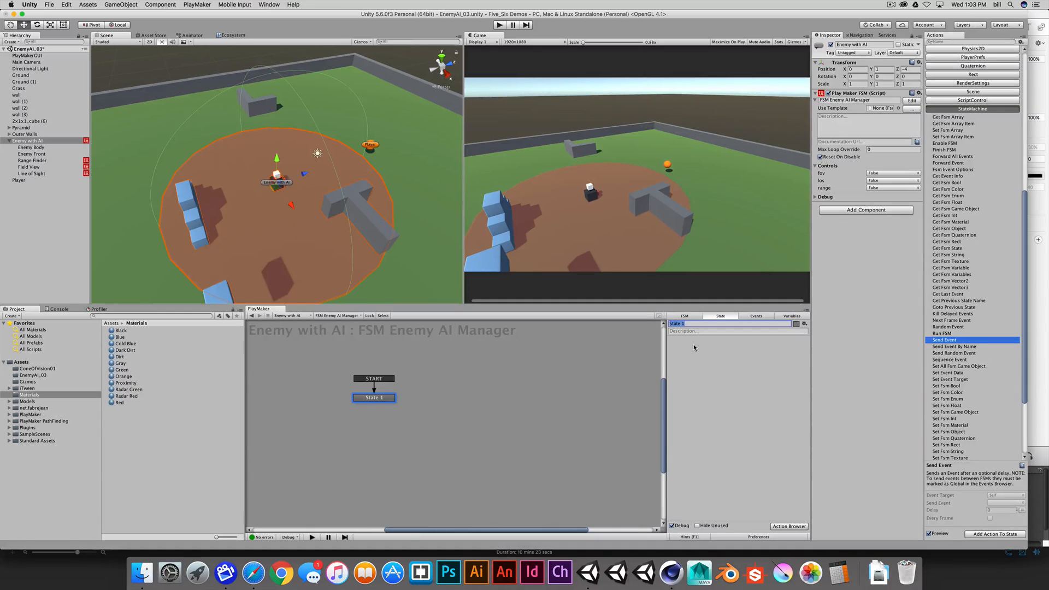
type("Una")
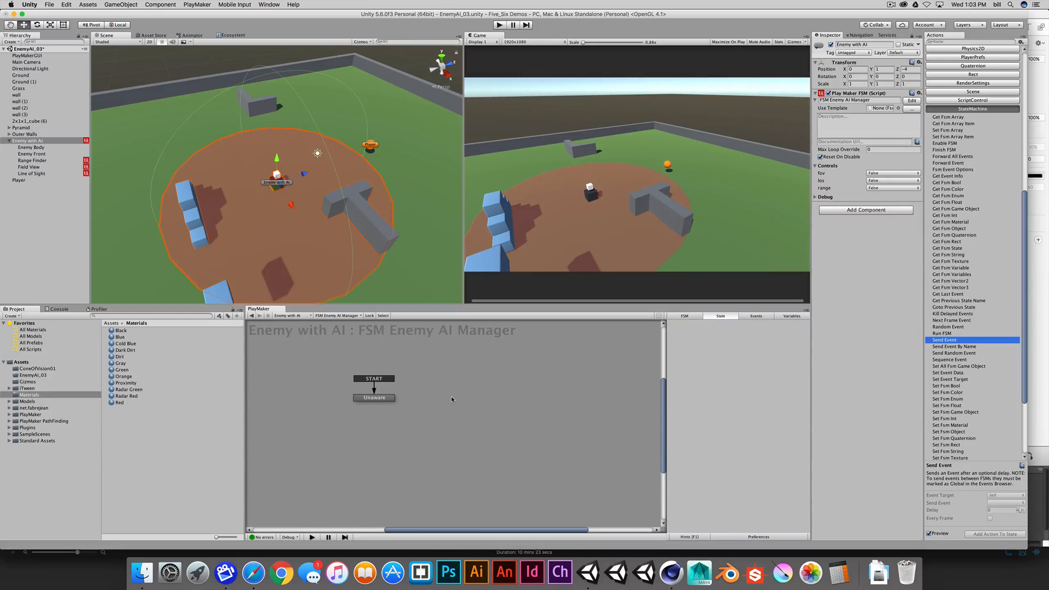
right_click(451, 400)
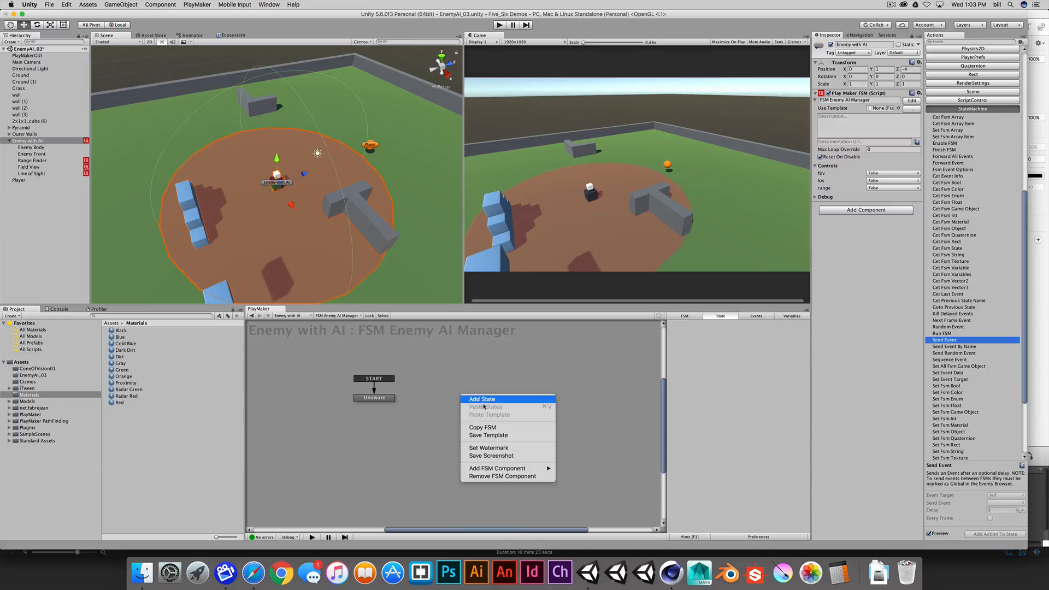
left_click(481, 399)
type("Aware")
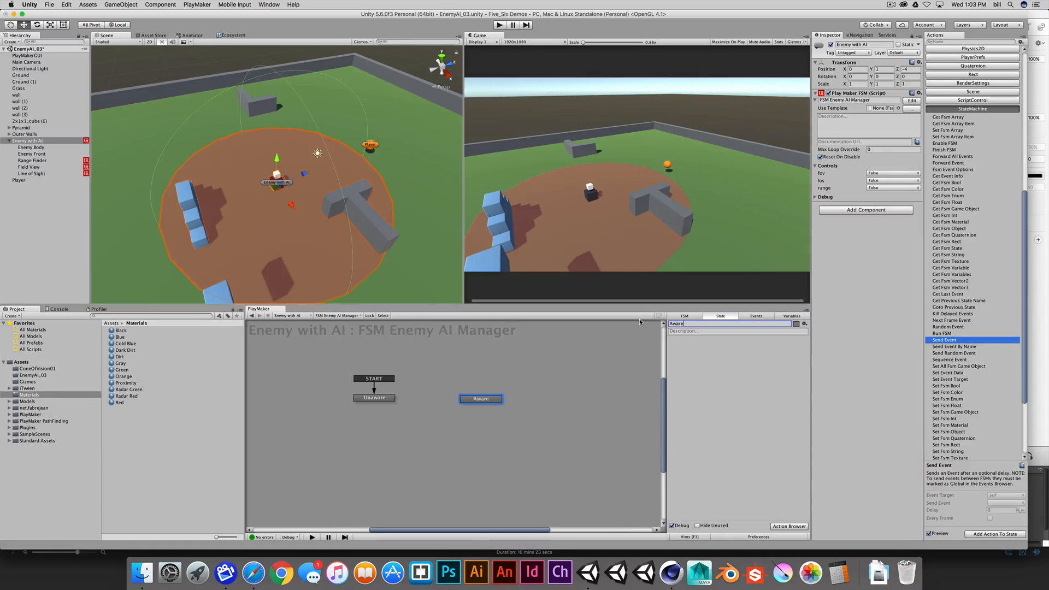
- Reposition the Aware state and reselect Unaware for editing
left_click(377, 396)
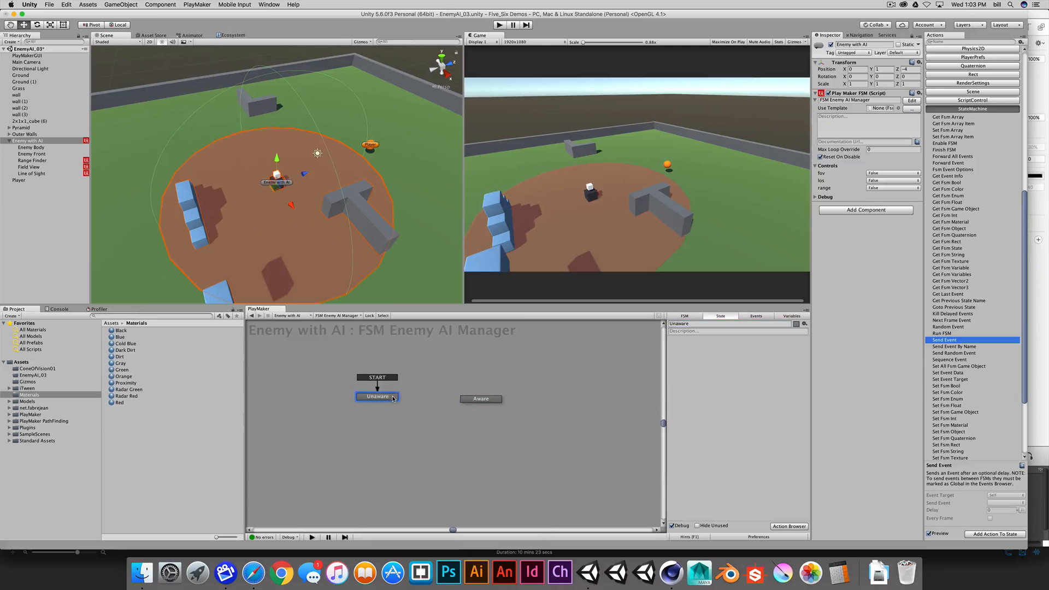
left_click(481, 399)
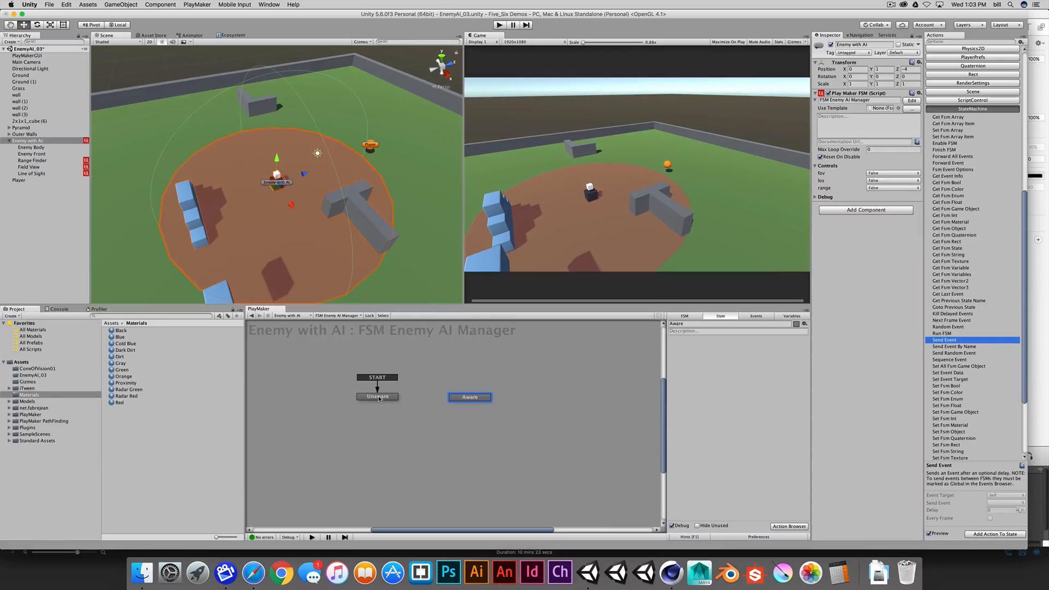
left_click(377, 395)
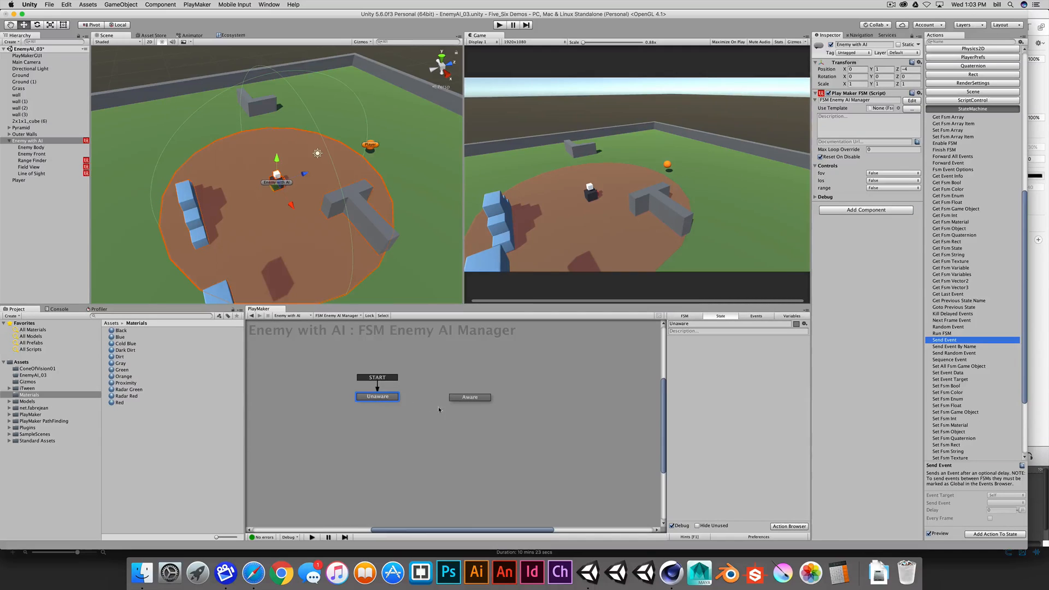
mouse_move(394, 407)
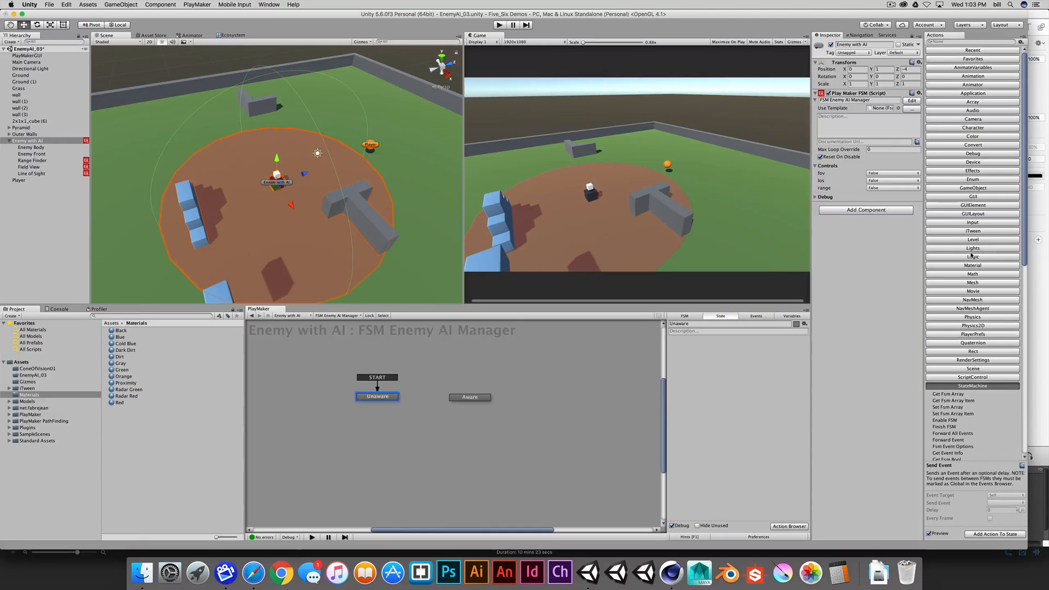
- Add a Bool All True action from the Logic category to Unaware
left_click(971, 253)
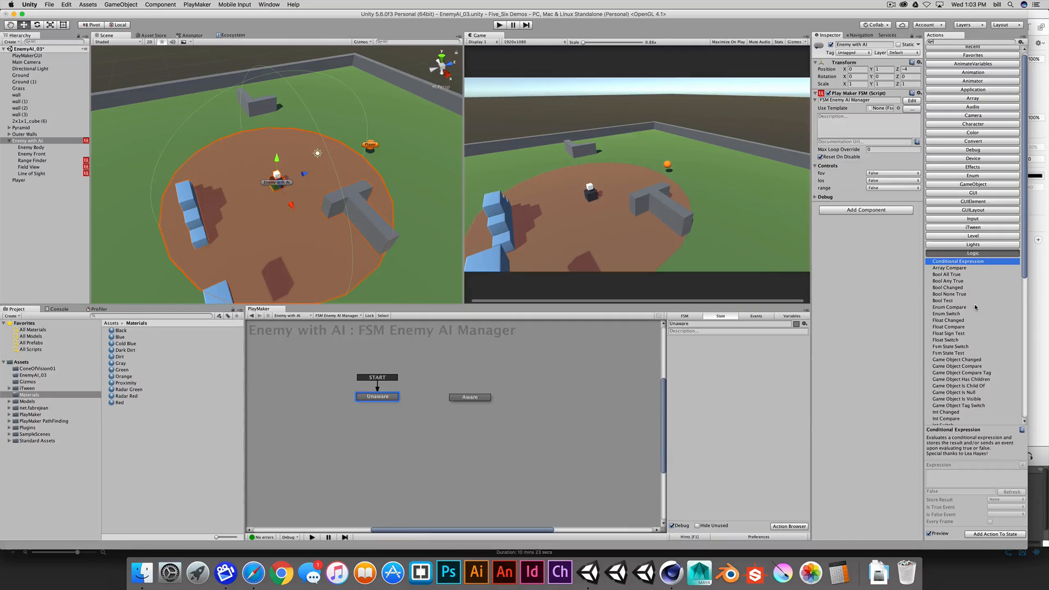
left_click(946, 300)
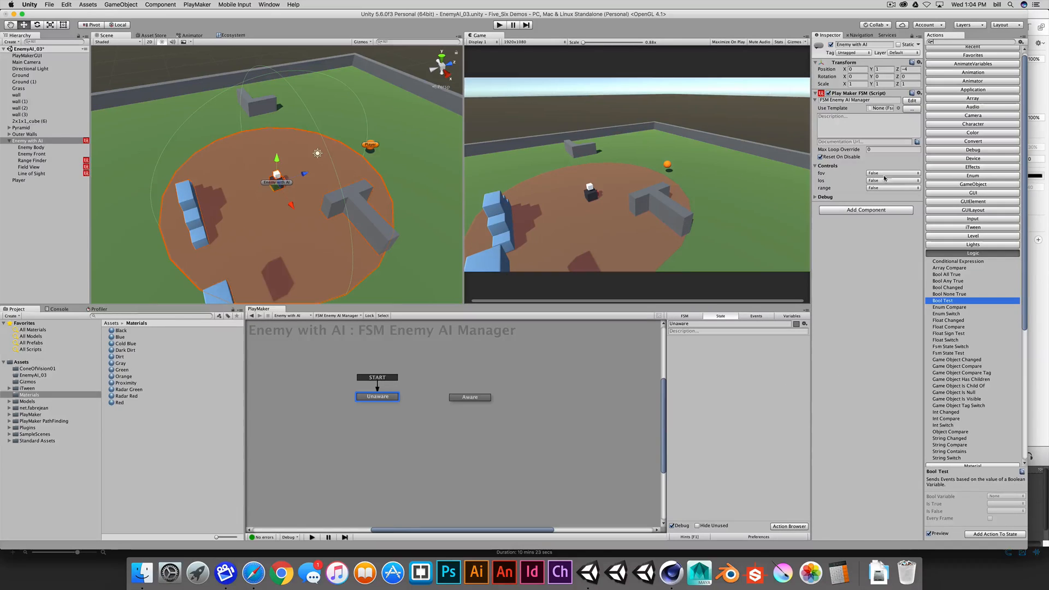
mouse_move(970, 283)
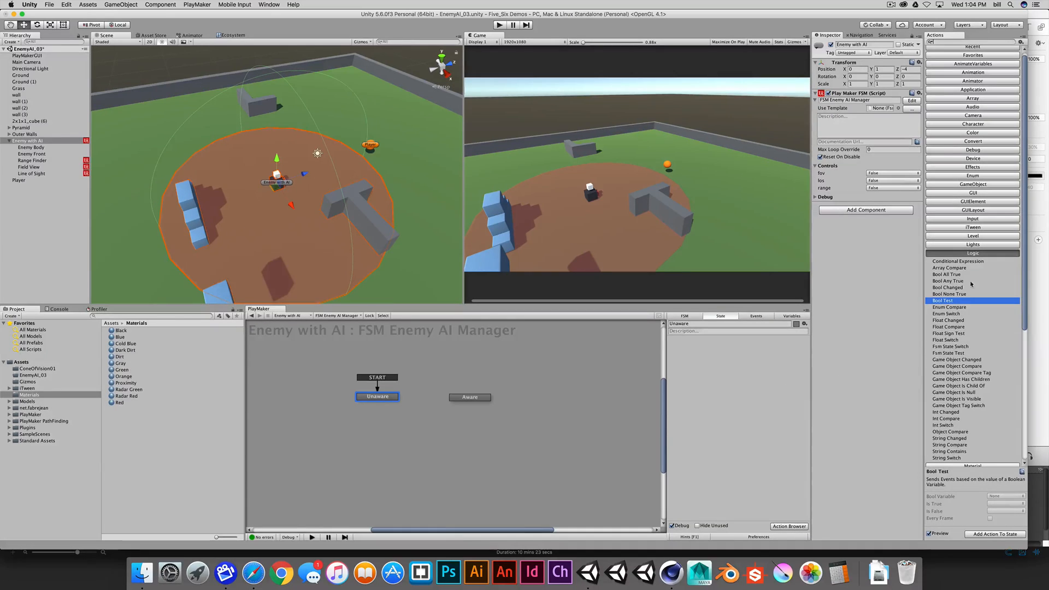
left_click(948, 274)
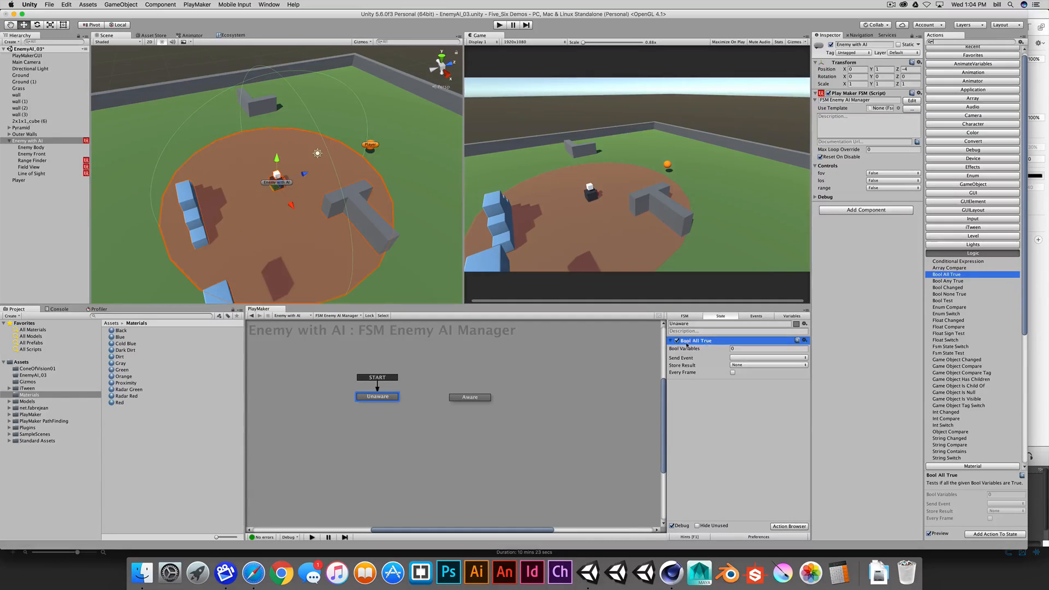
- Set Bool Variables to 3 and assign fov, los and range
left_click(768, 349)
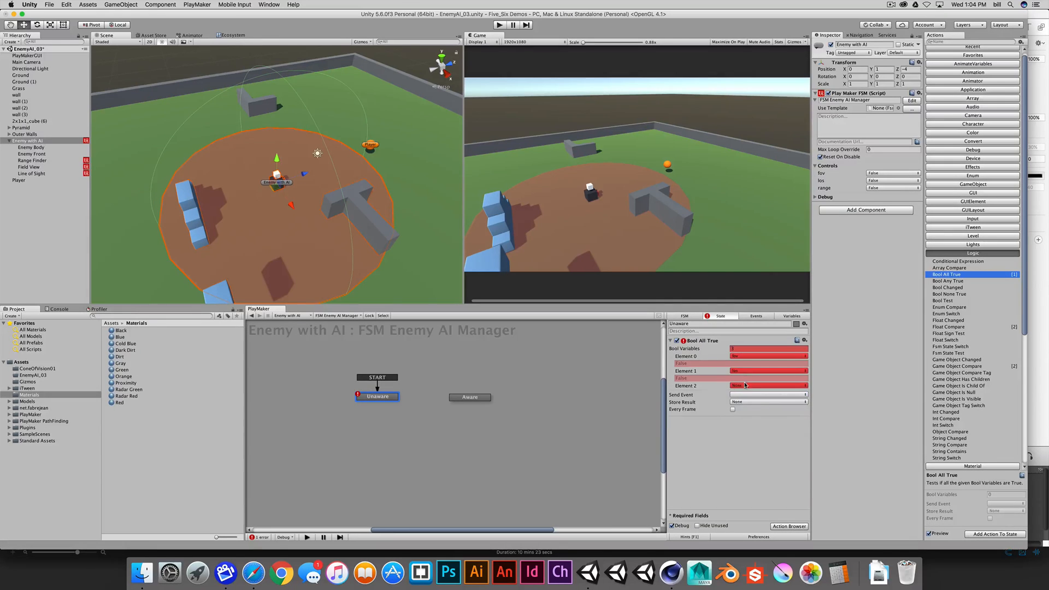
left_click(769, 385)
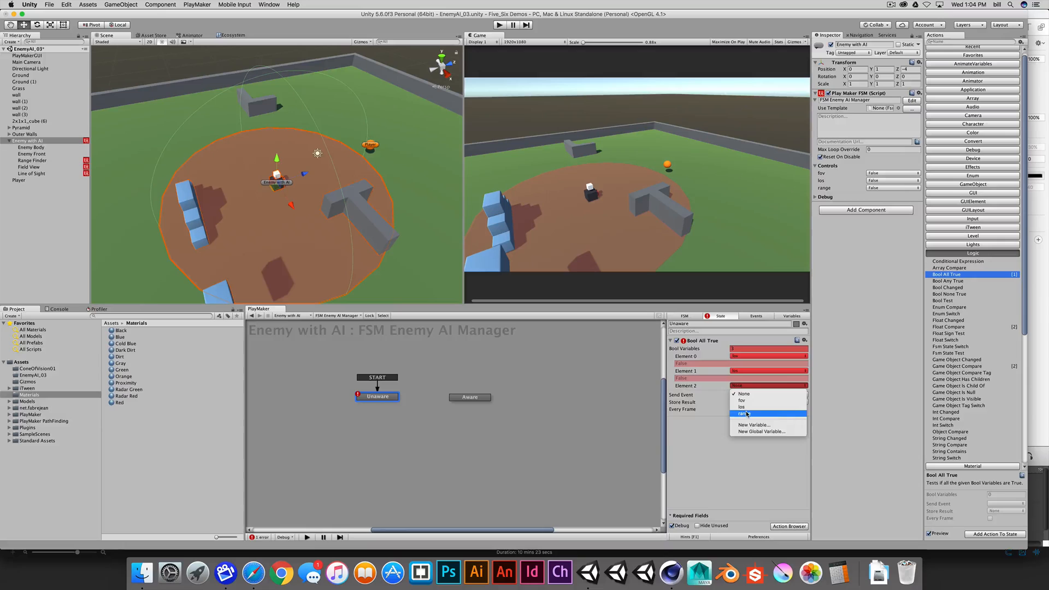
left_click(742, 413)
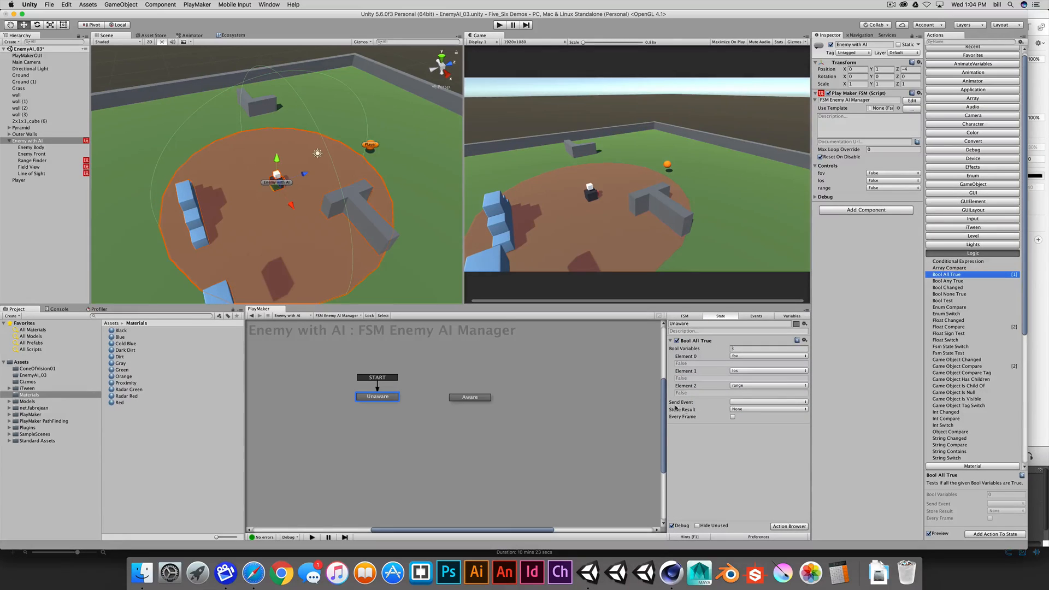
- Make Bool All True send a new 'switch' event and route the switch transition to the Aware state
left_click(767, 401)
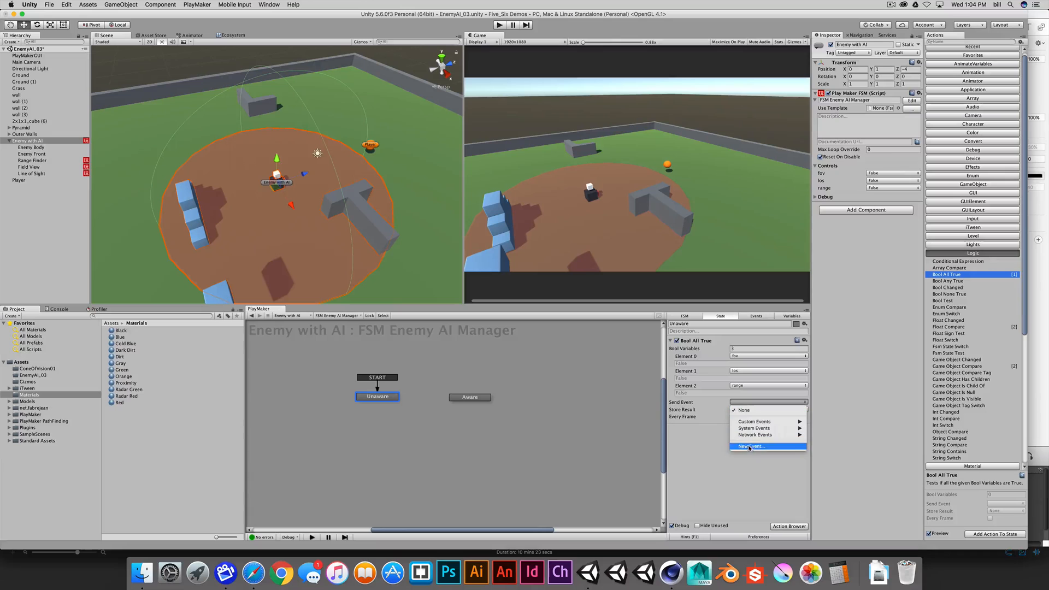
left_click(750, 446)
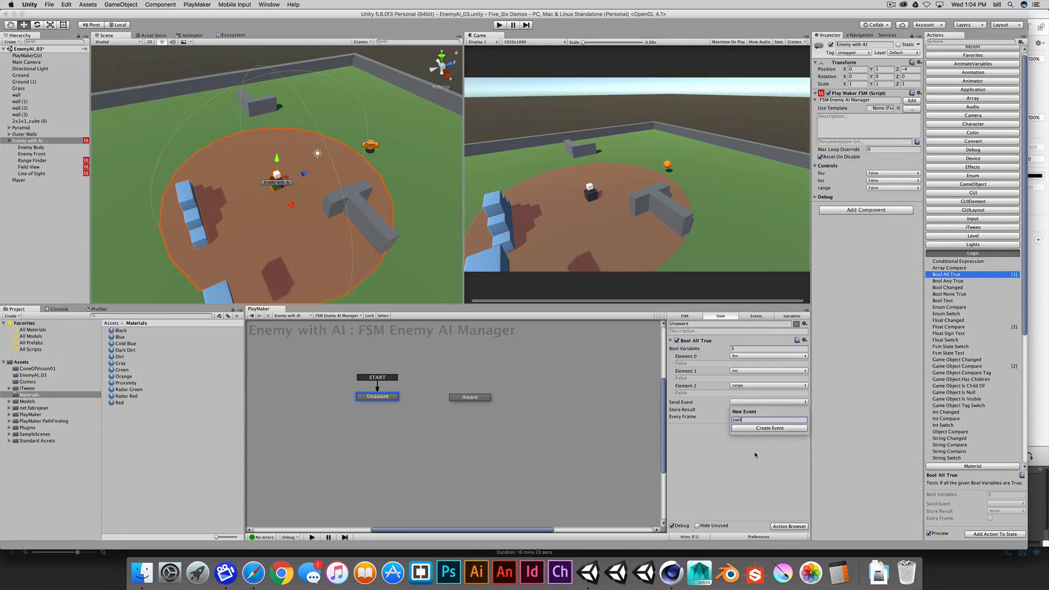
left_click(768, 427)
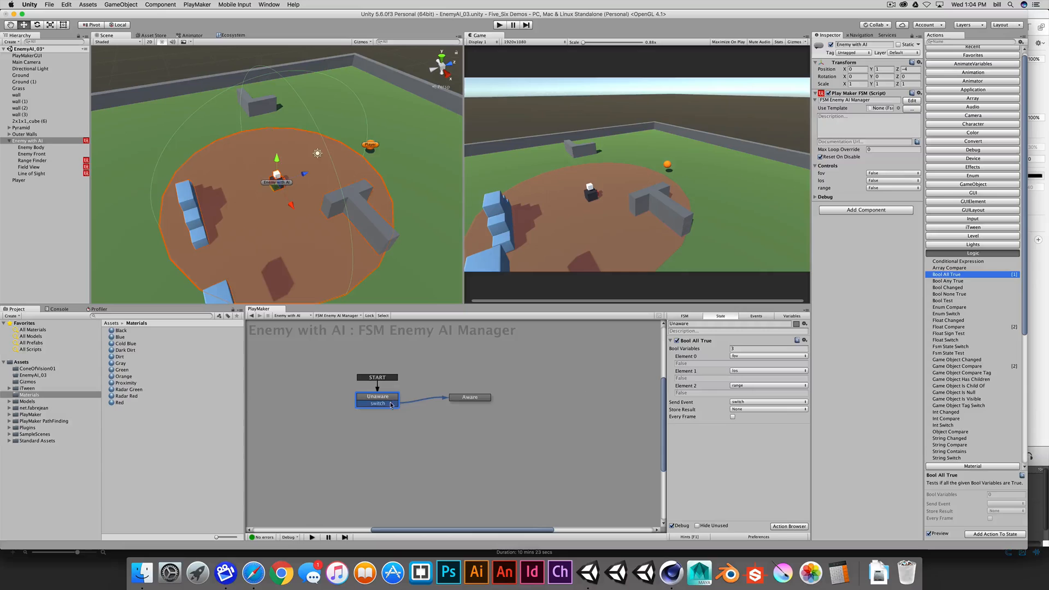
left_click(470, 396)
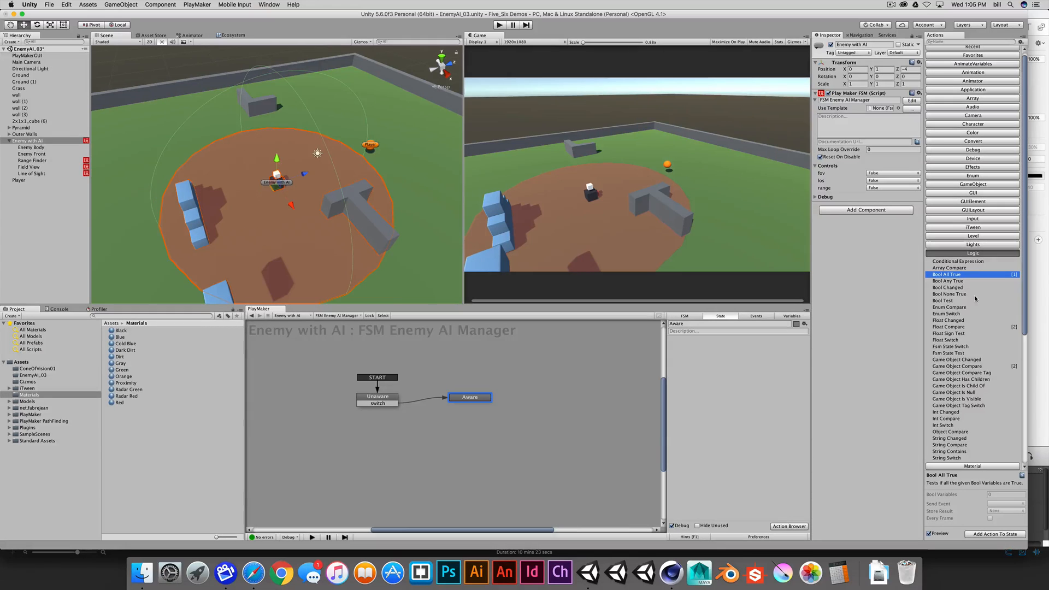
mouse_move(974, 297)
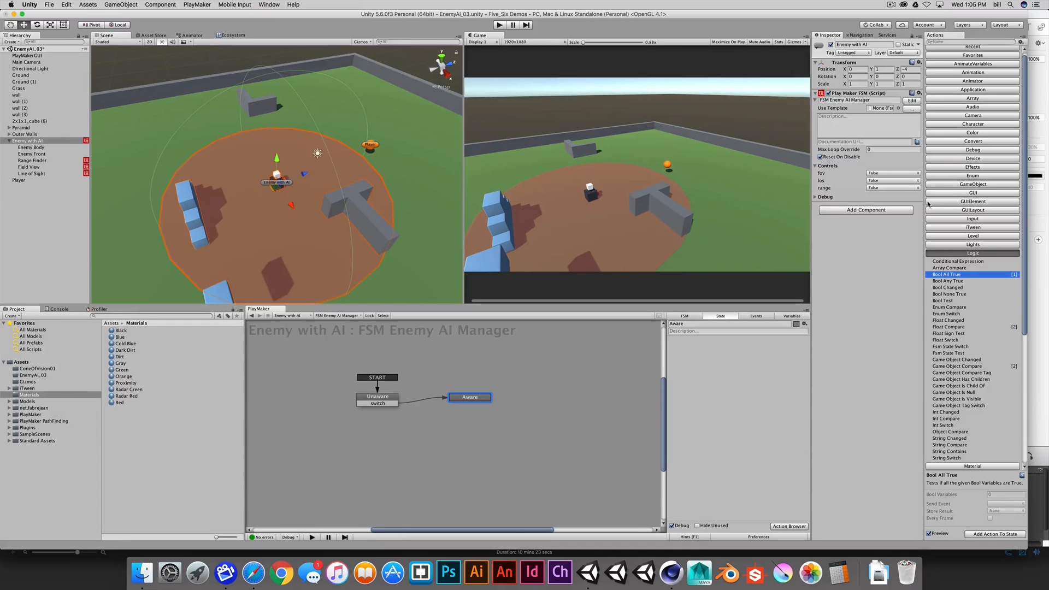
- Add a Bool None True action to the Aware state
left_click(921, 4)
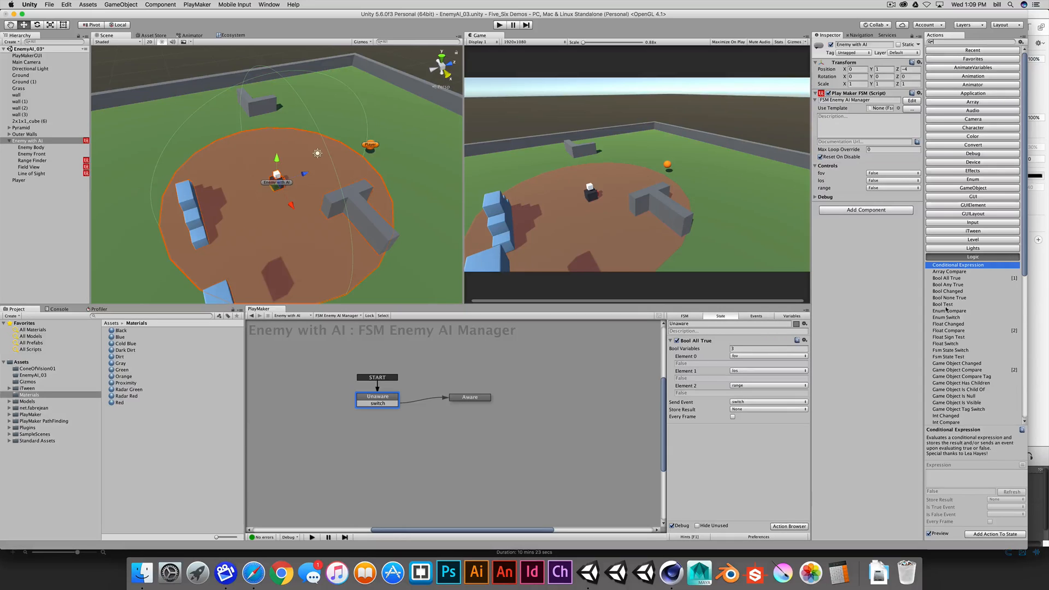
left_click(952, 297)
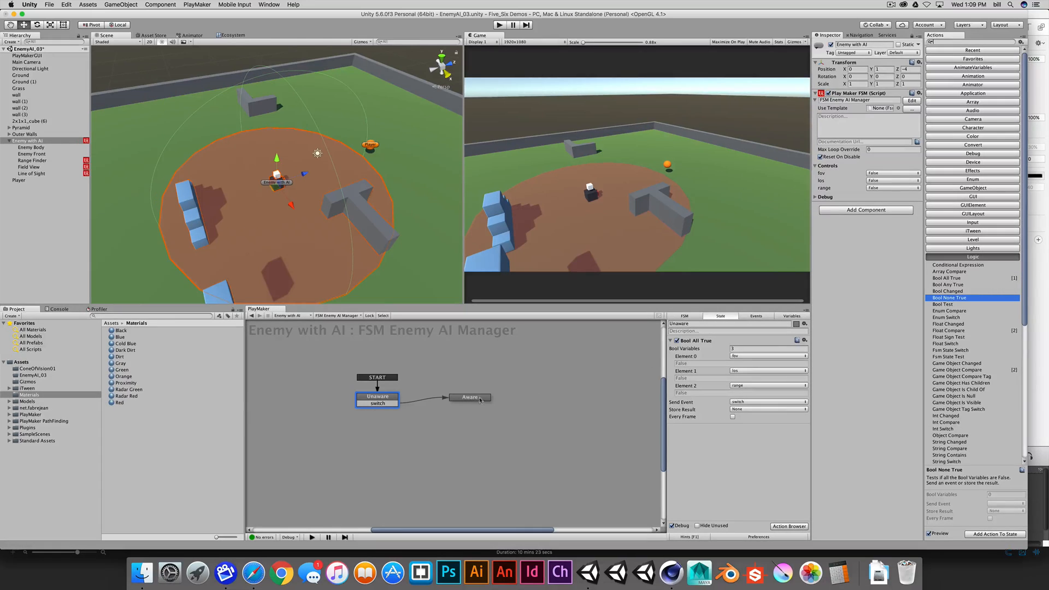
mouse_move(643, 374)
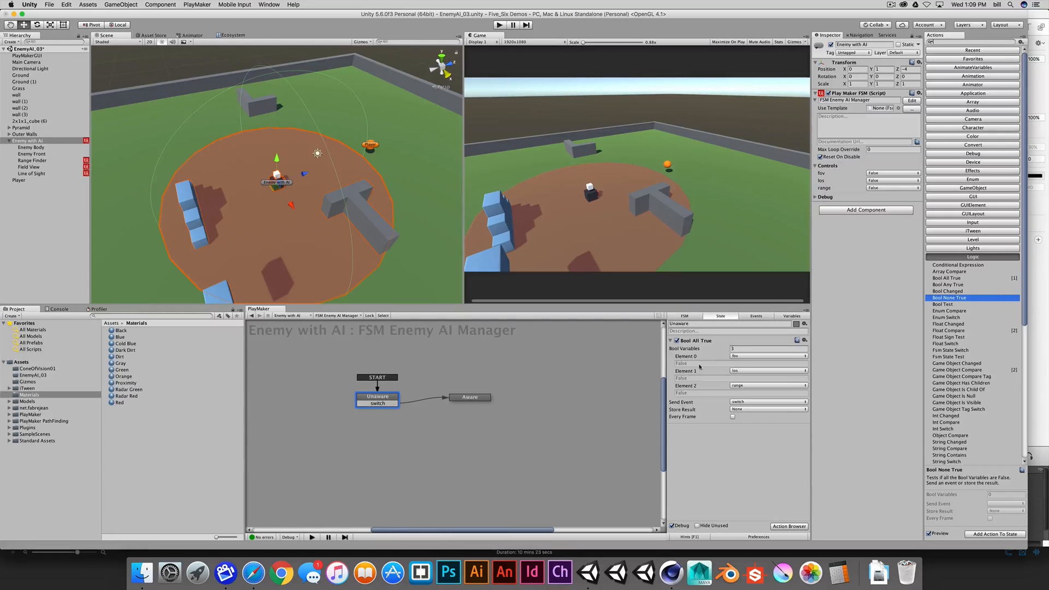
left_click(469, 396)
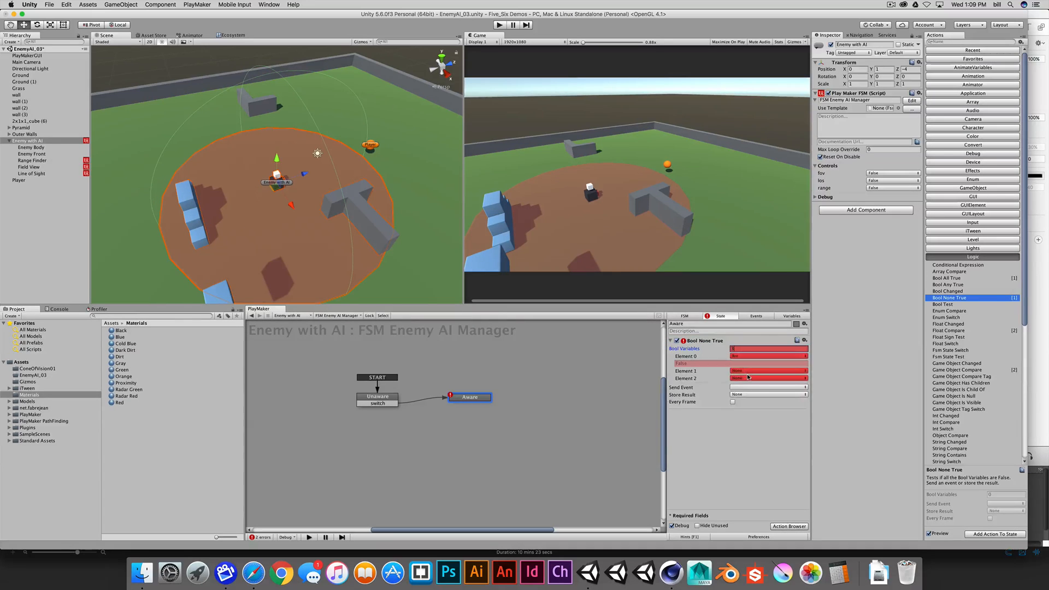
- Set its checks to fov, los and range, send 'switch', and add a switch transition back to Unaware
left_click(768, 356)
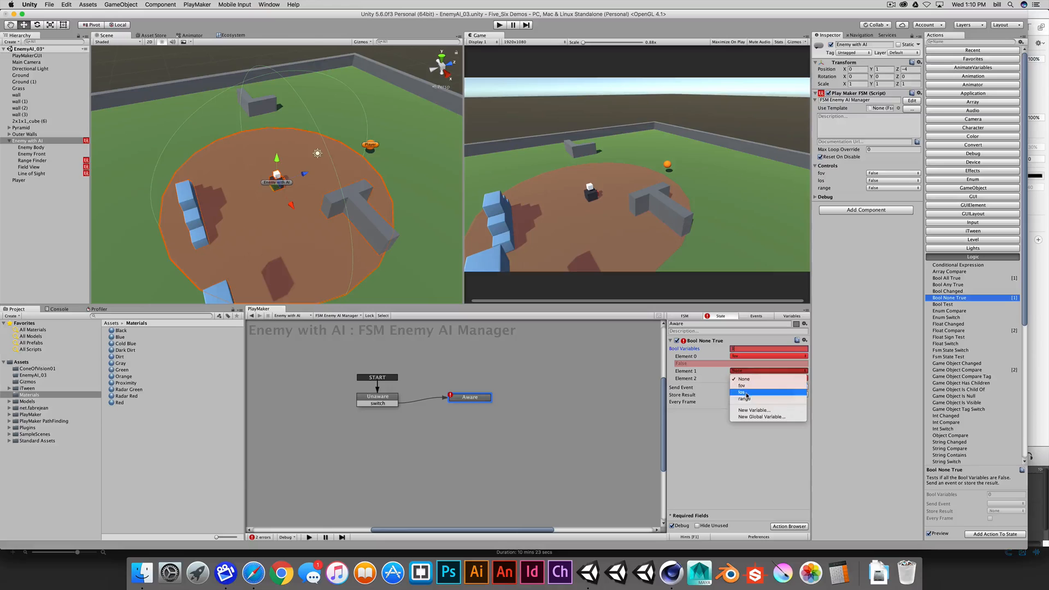
left_click(740, 392)
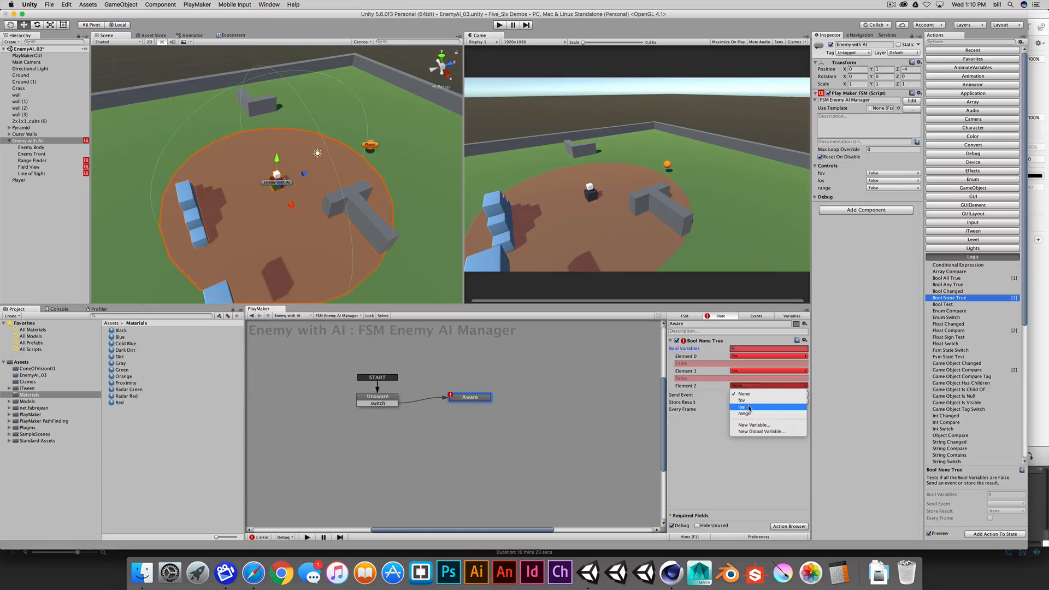
mouse_move(744, 413)
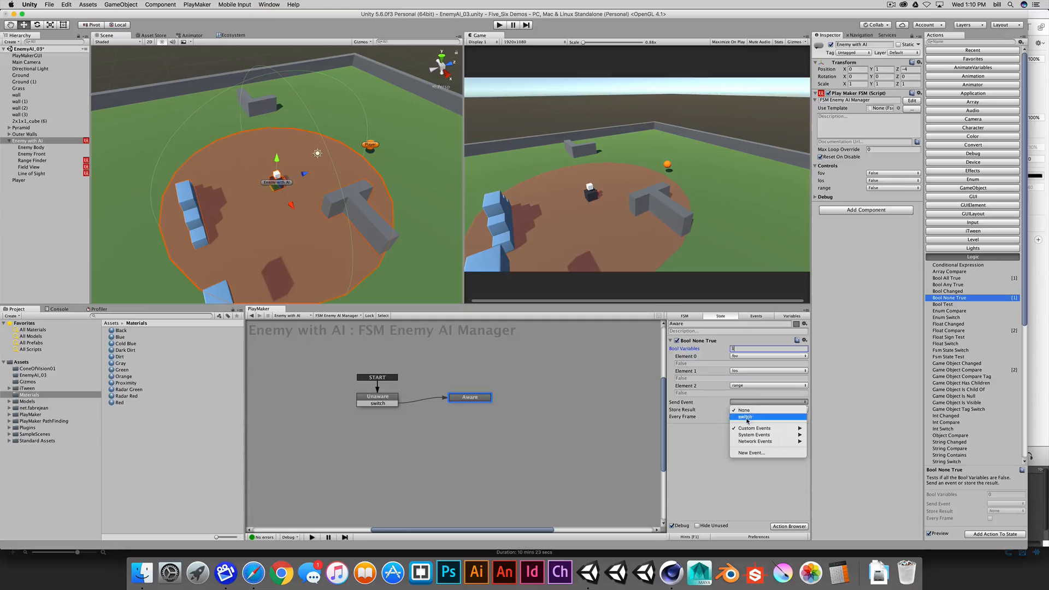
right_click(469, 397)
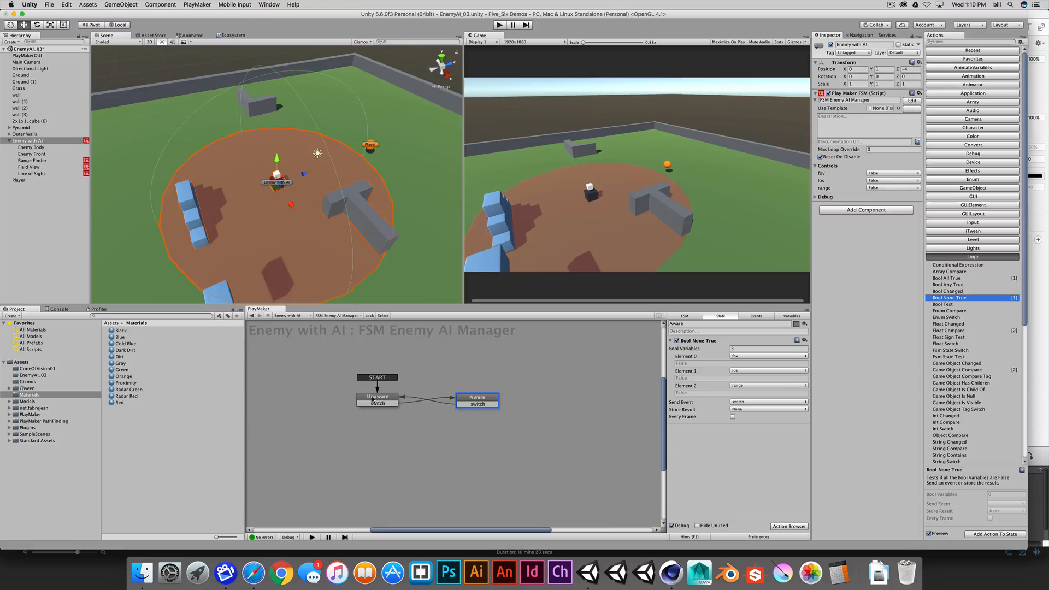
- Colour the Unaware state yellow and the Aware state blue in the graph
left_click(377, 395)
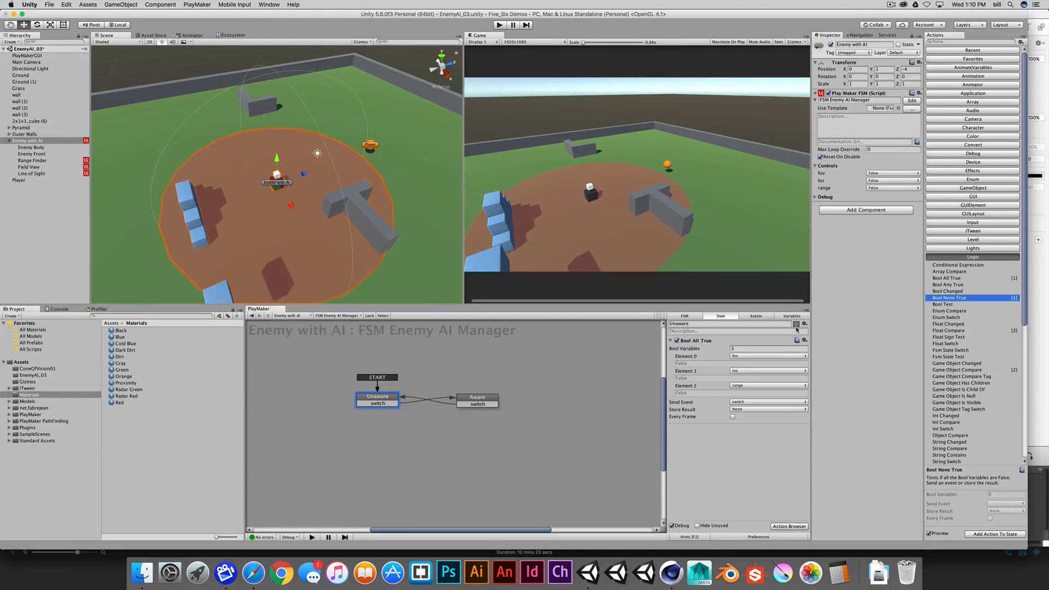
left_click(803, 323)
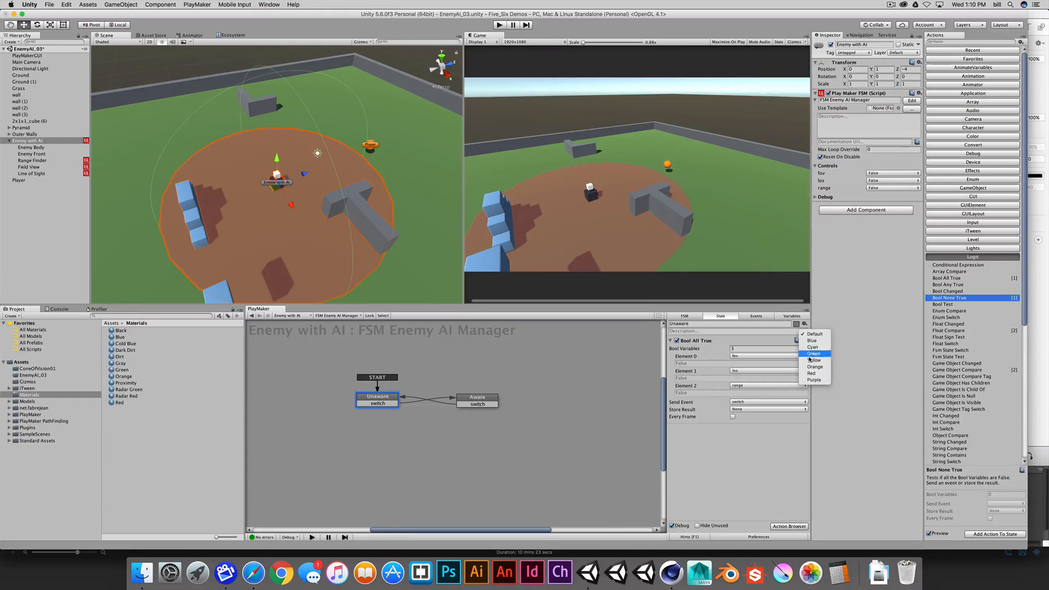
left_click(477, 396)
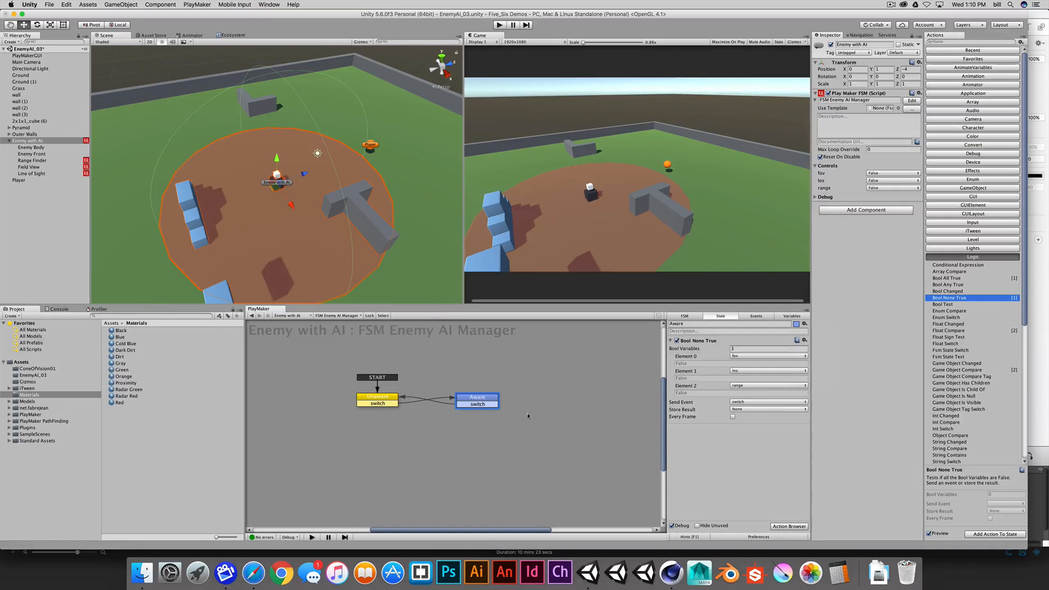
left_click(477, 401)
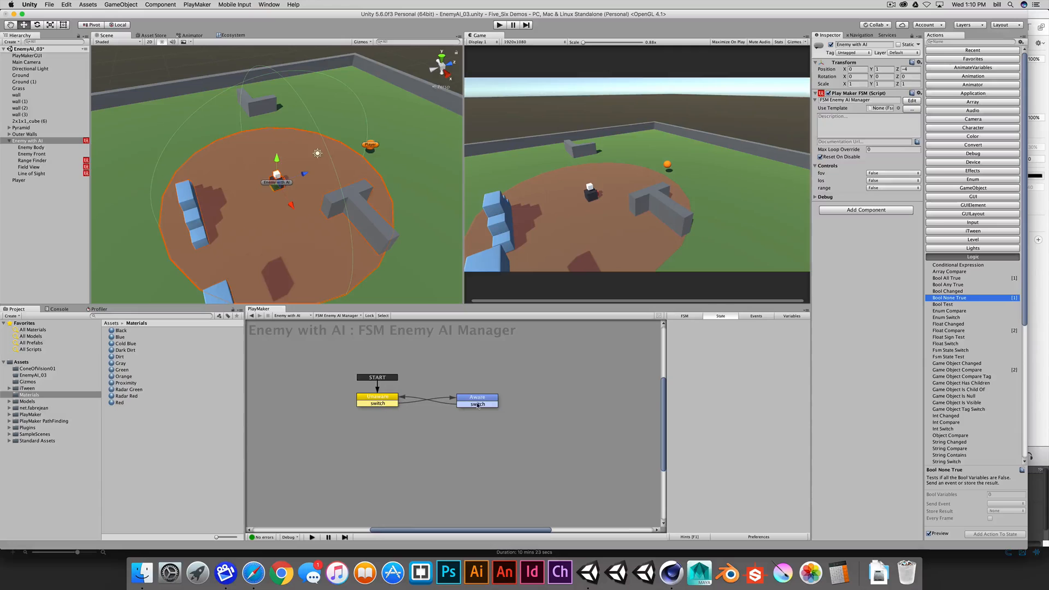
left_click(377, 397)
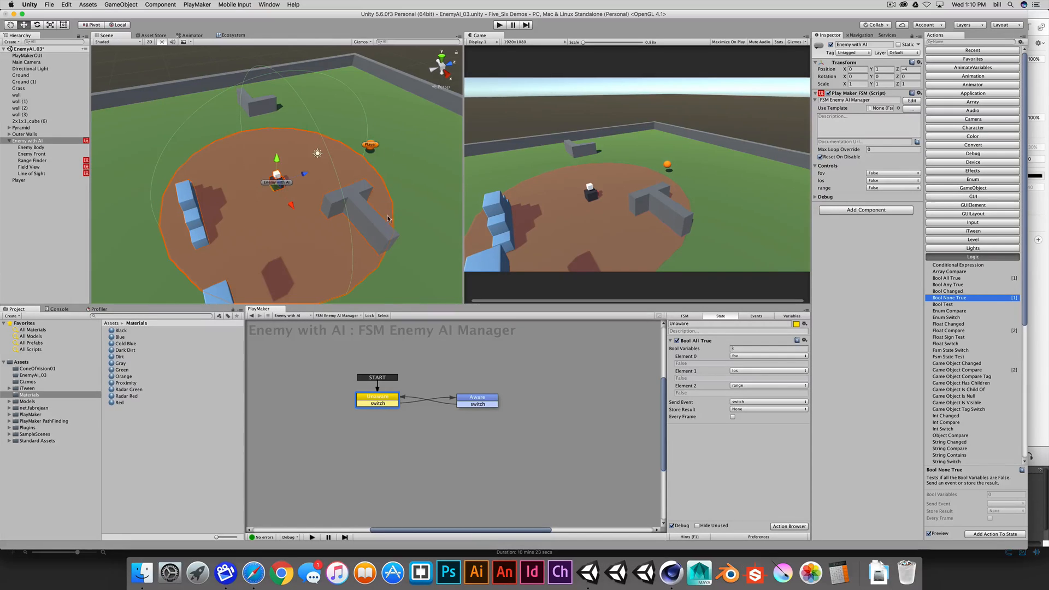
mouse_move(416, 390)
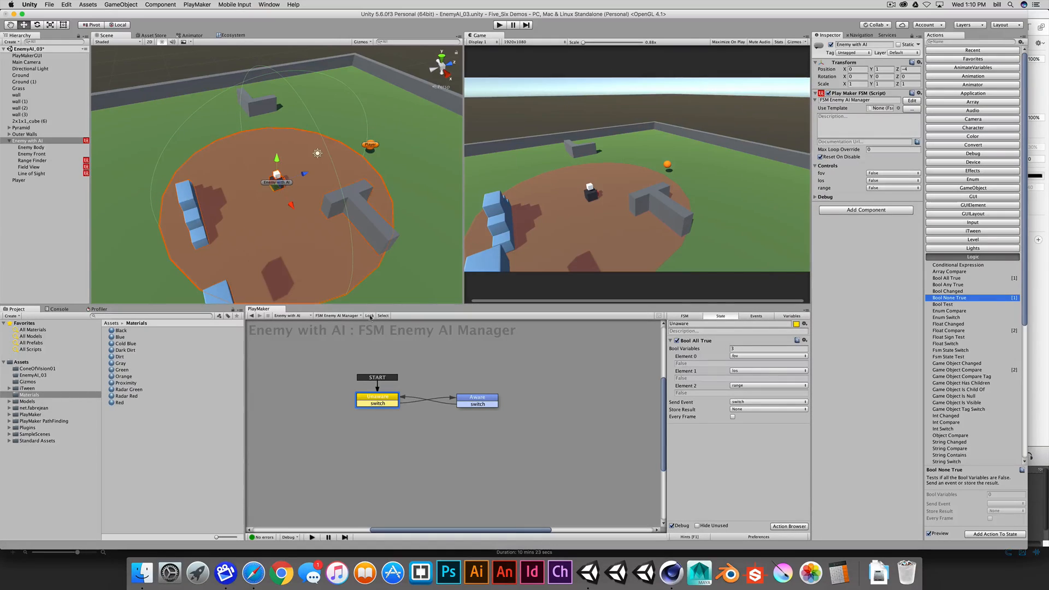
mouse_move(624, 162)
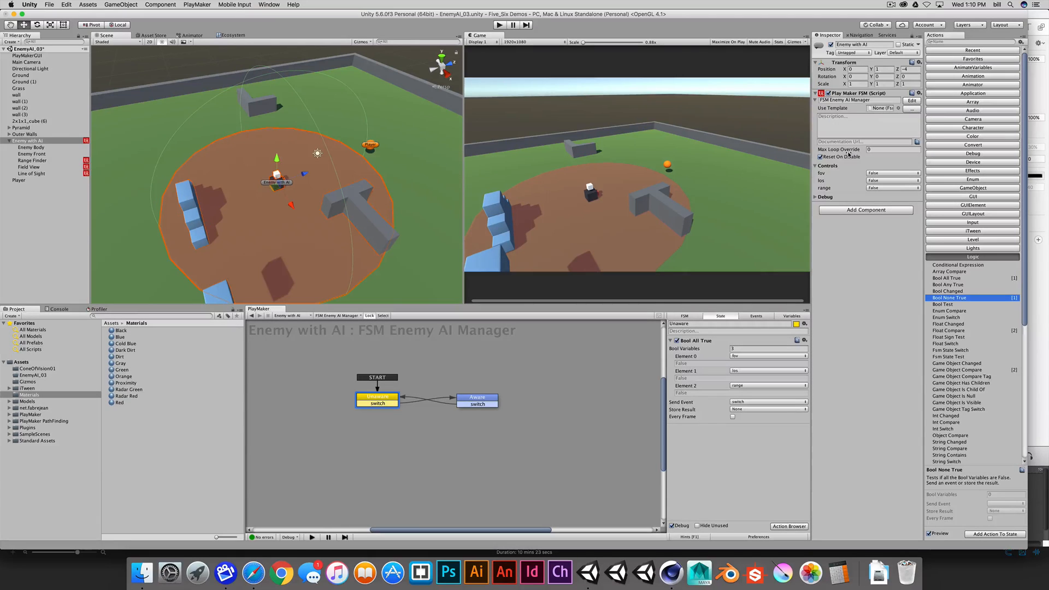
- Lock the FSM editor so the Enemy AI Manager graph stays pinned while selecting Player
left_click(18, 180)
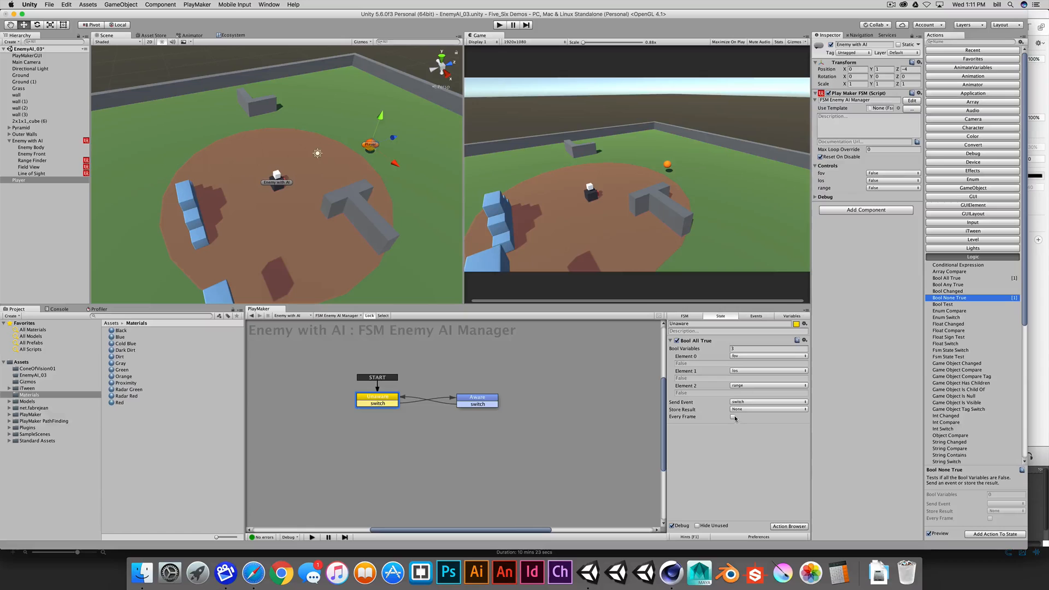
- Tick Every Frame on Unaware's Bool All True and Aware's Bool None True checks
left_click(478, 396)
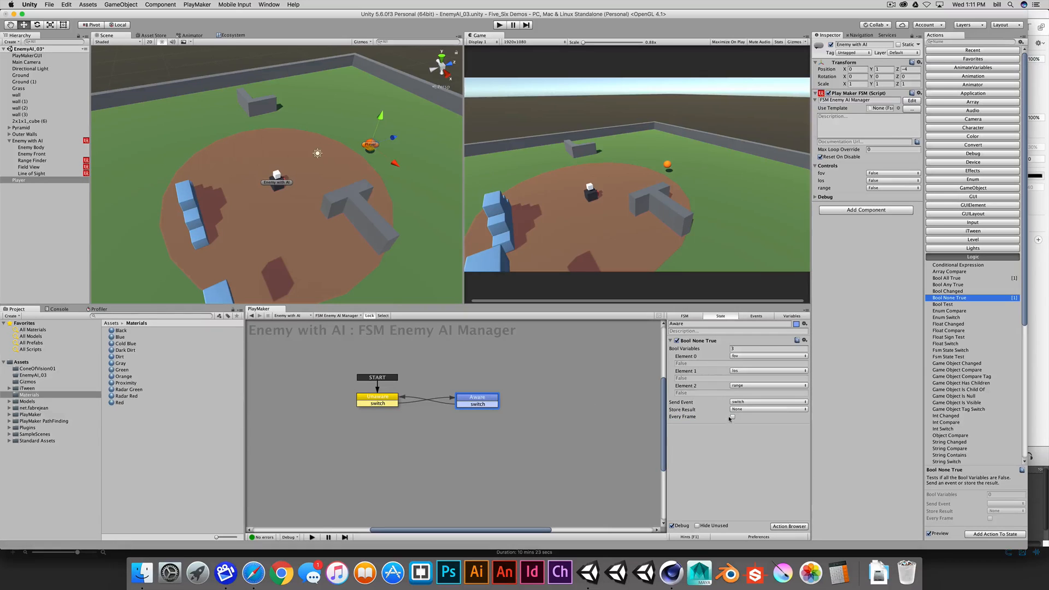
left_click(732, 416)
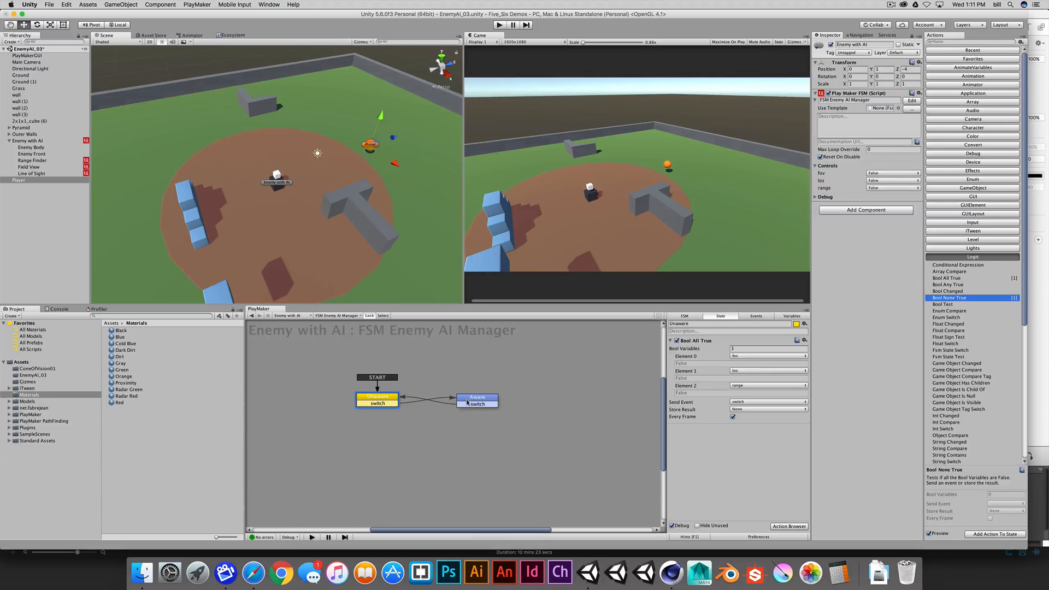
left_click(477, 397)
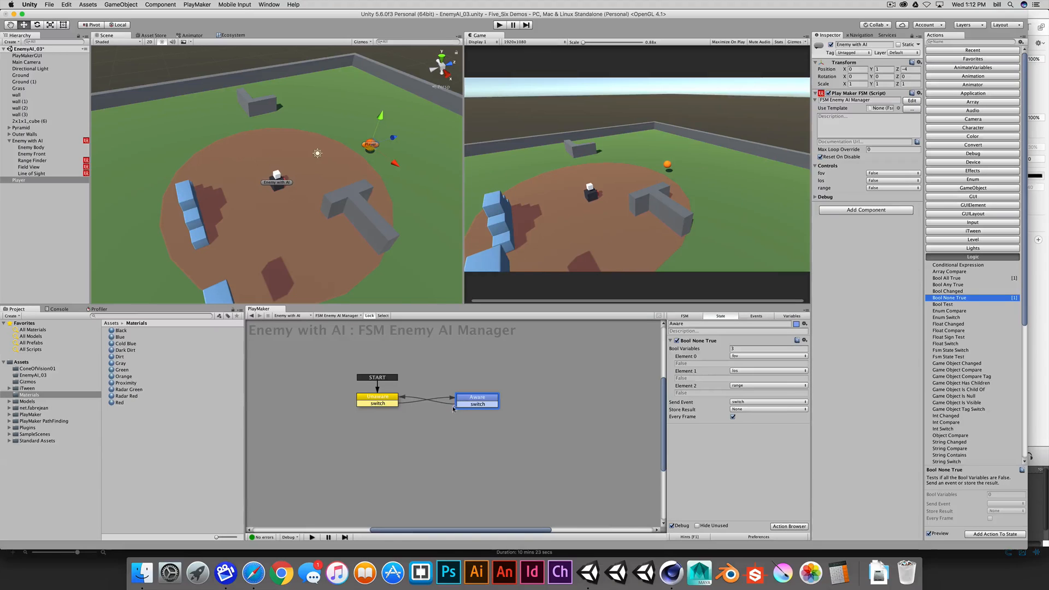
mouse_move(425, 406)
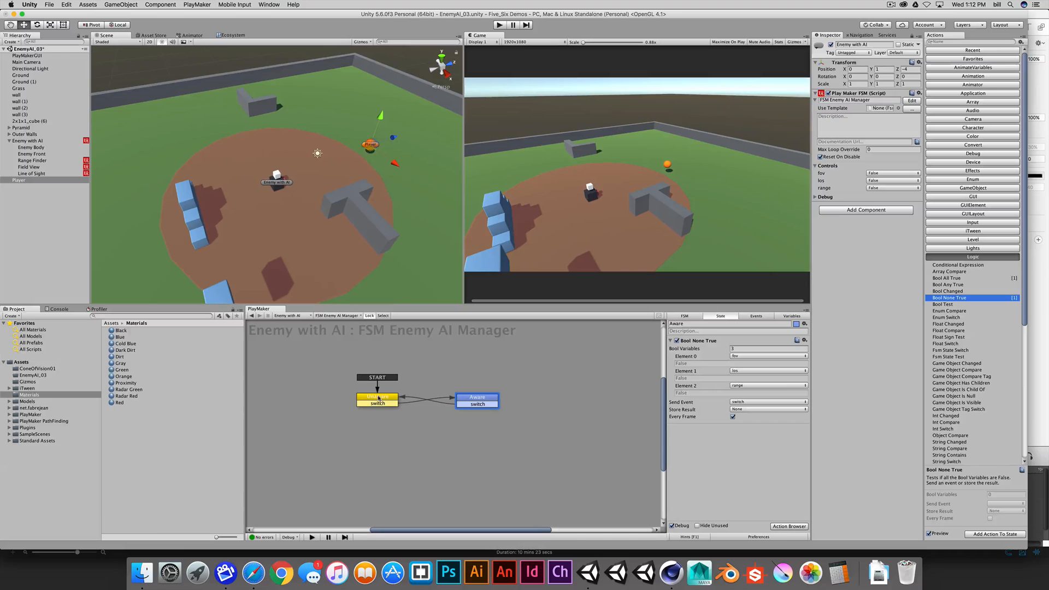
mouse_move(466, 393)
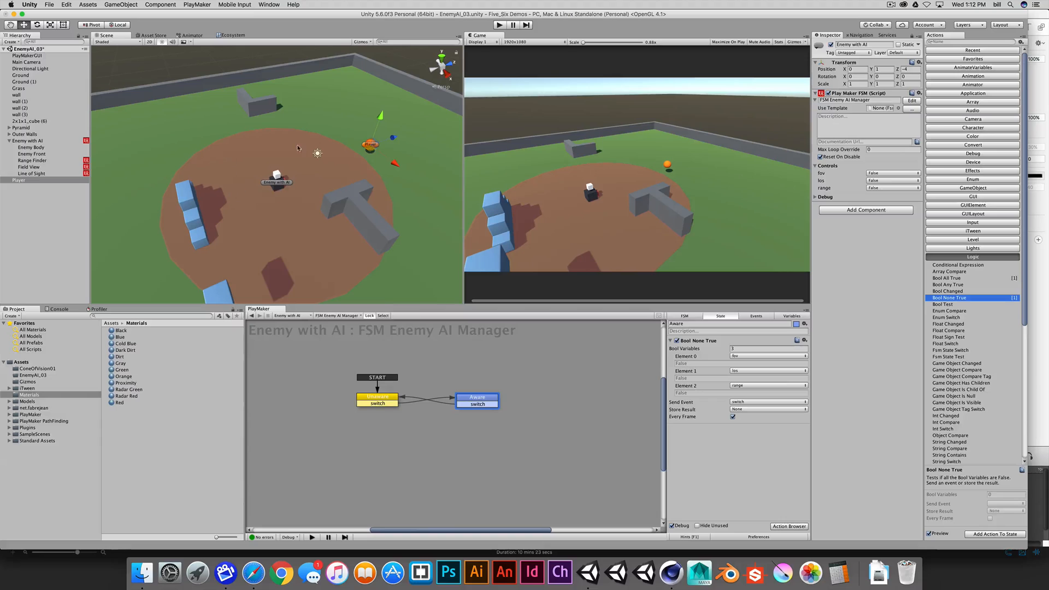
mouse_move(305, 236)
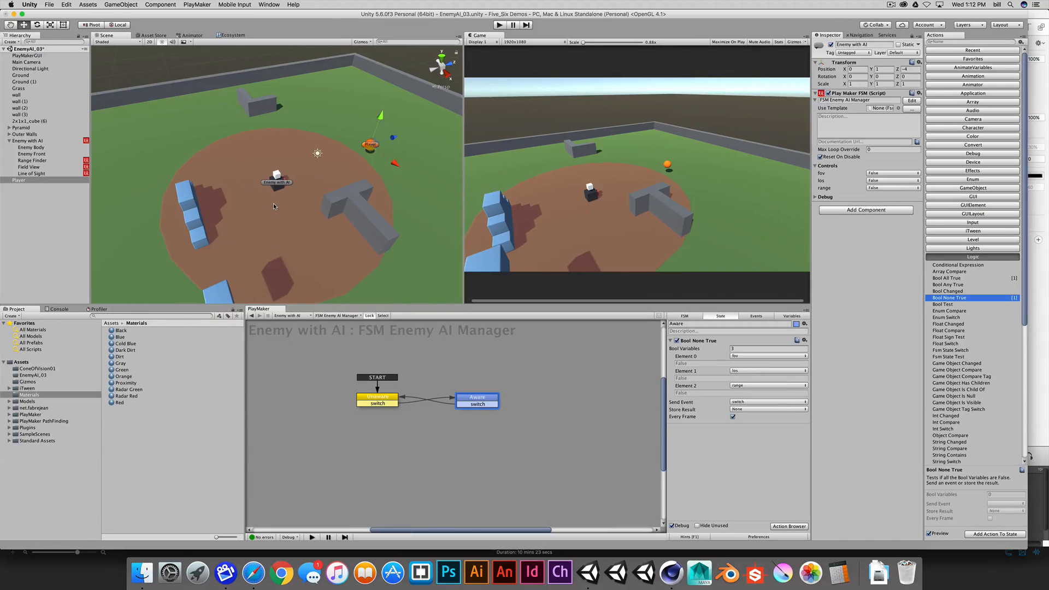
mouse_move(262, 204)
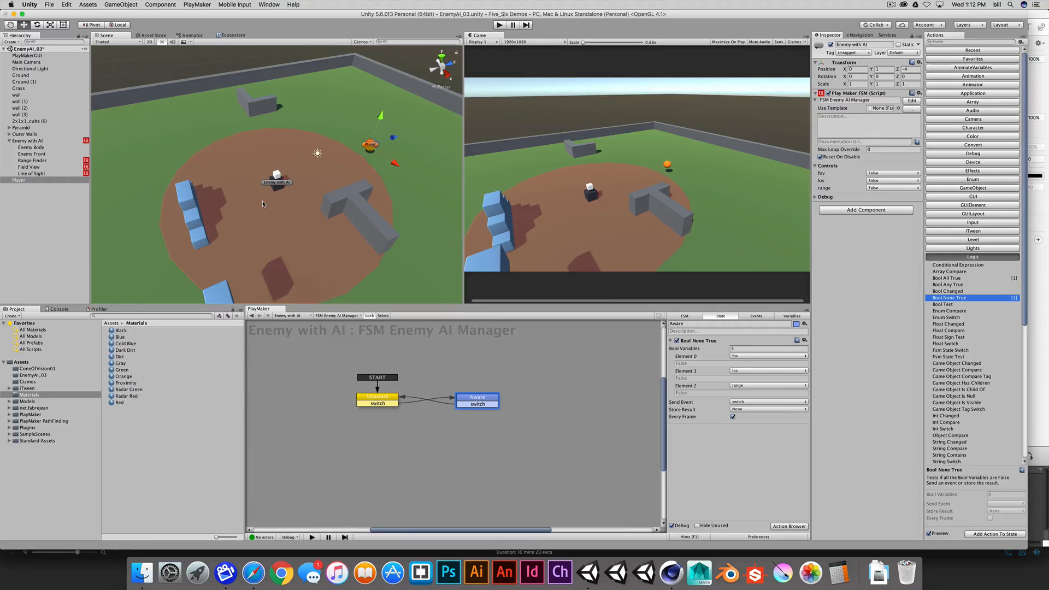
mouse_move(308, 198)
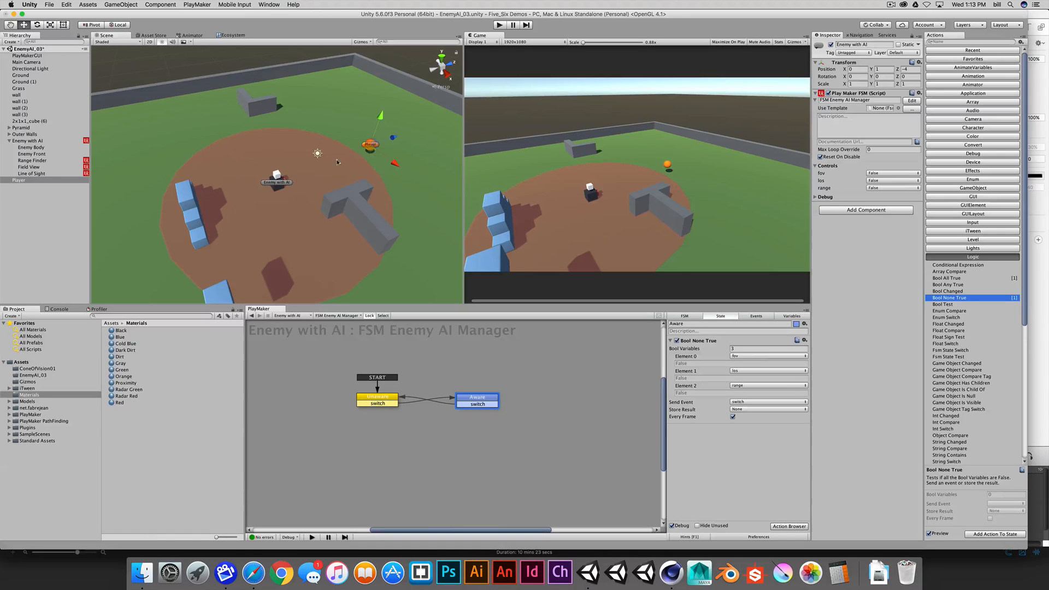
mouse_move(297, 192)
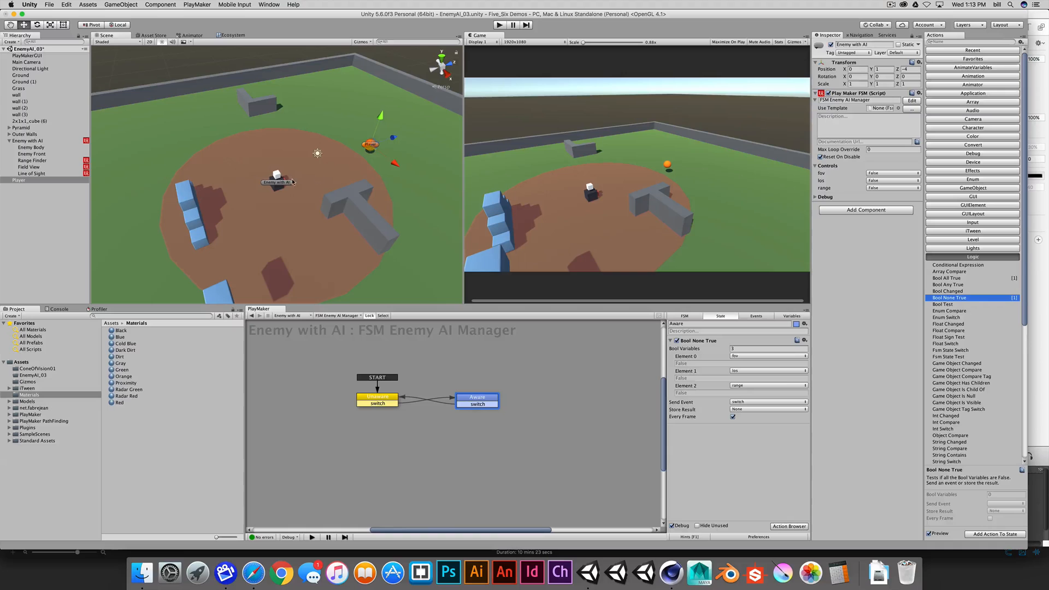
mouse_move(287, 174)
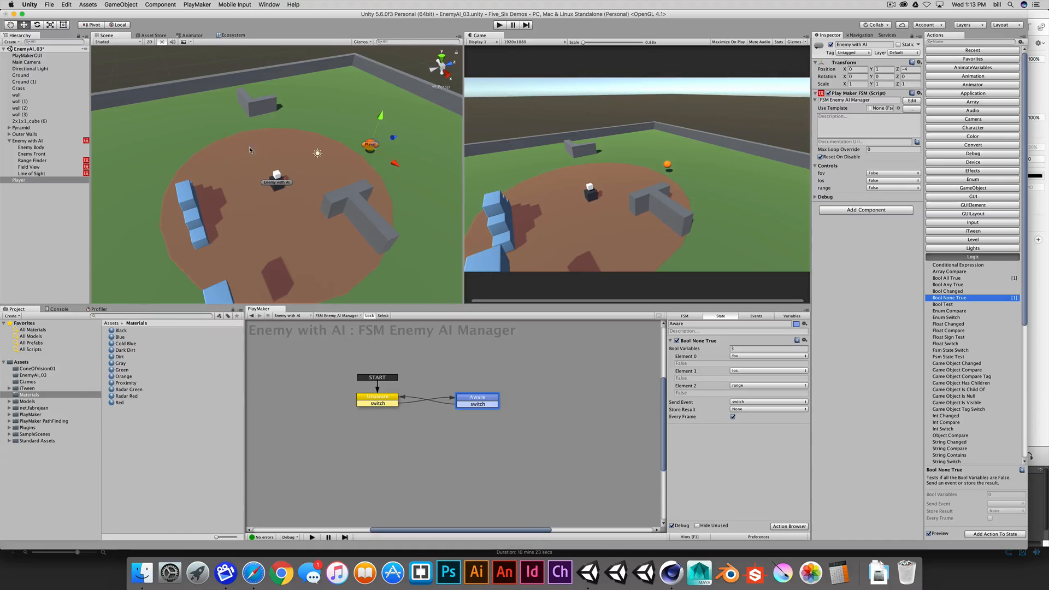
mouse_move(270, 170)
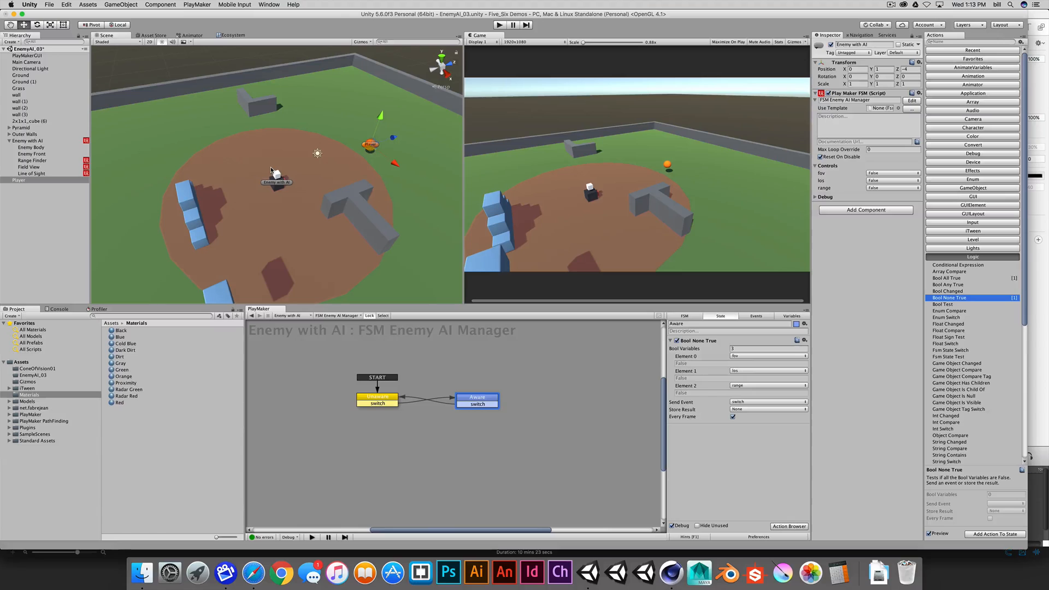
mouse_move(300, 172)
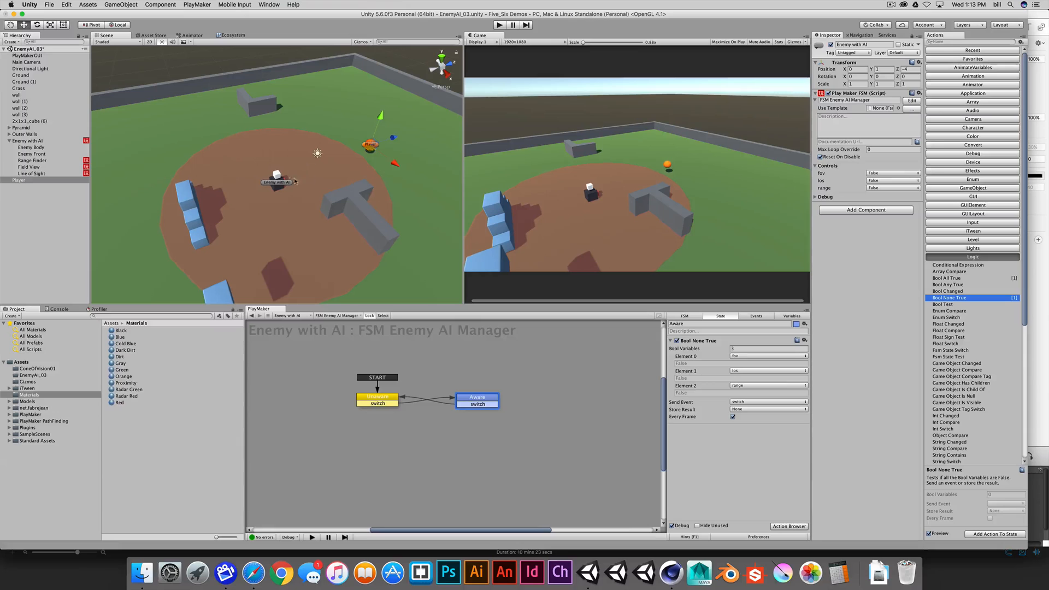
mouse_move(299, 173)
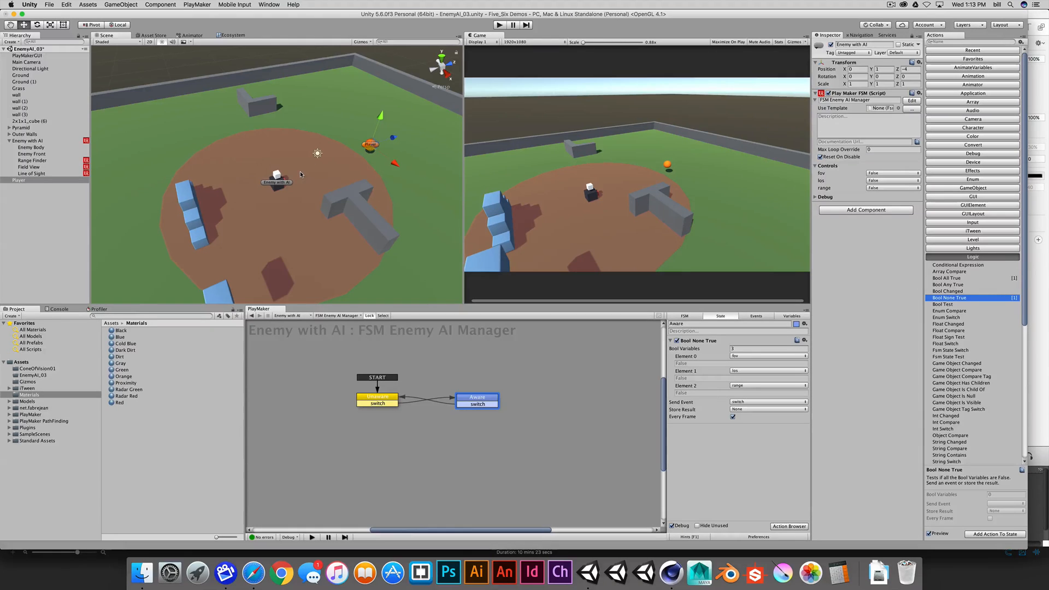